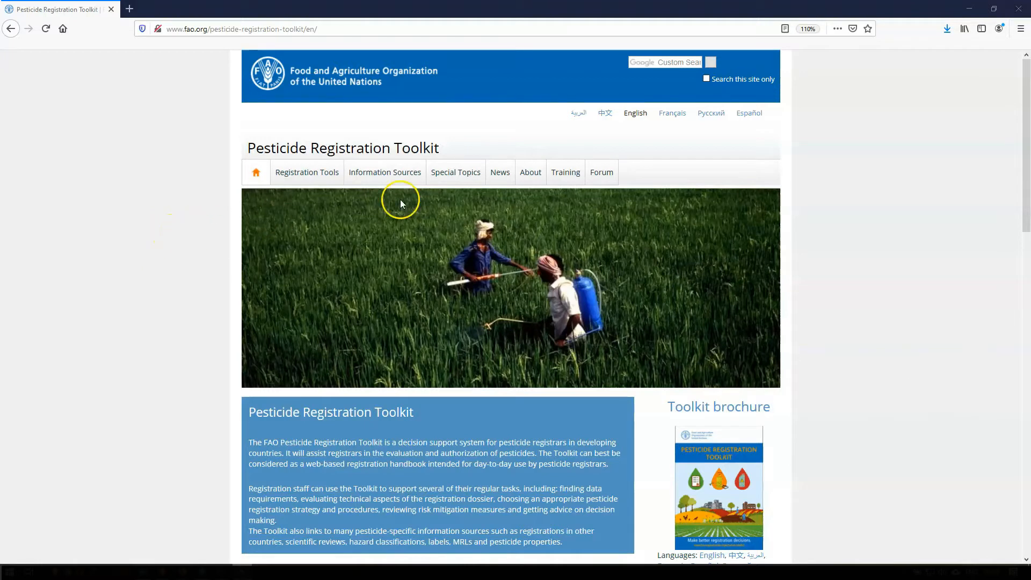
- Visit the About background page, then the Training page and look through the past workshop list
{"action": "left_click", "coordinate": [530, 172]}
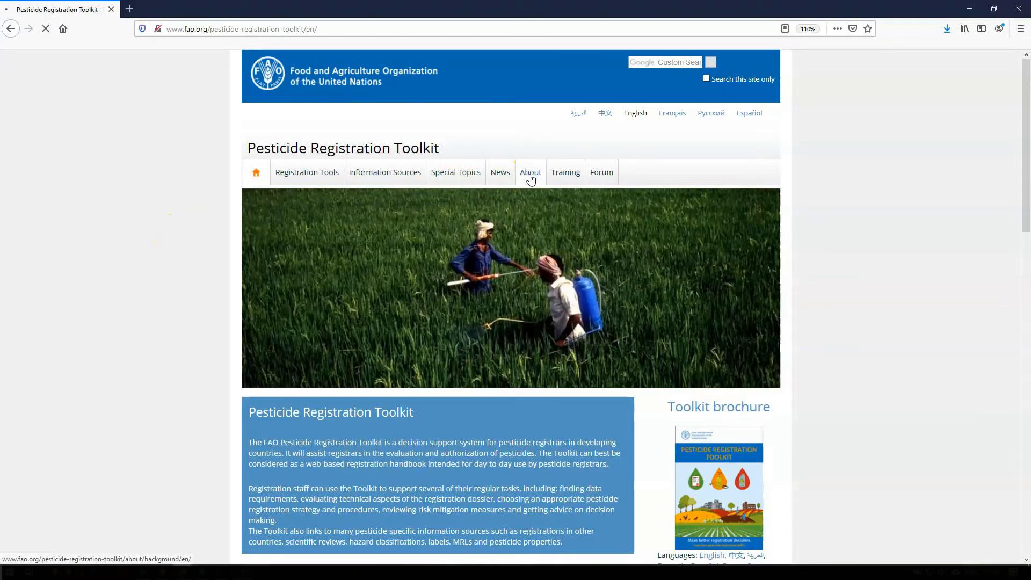
{"action": "left_click", "coordinate": [530, 172]}
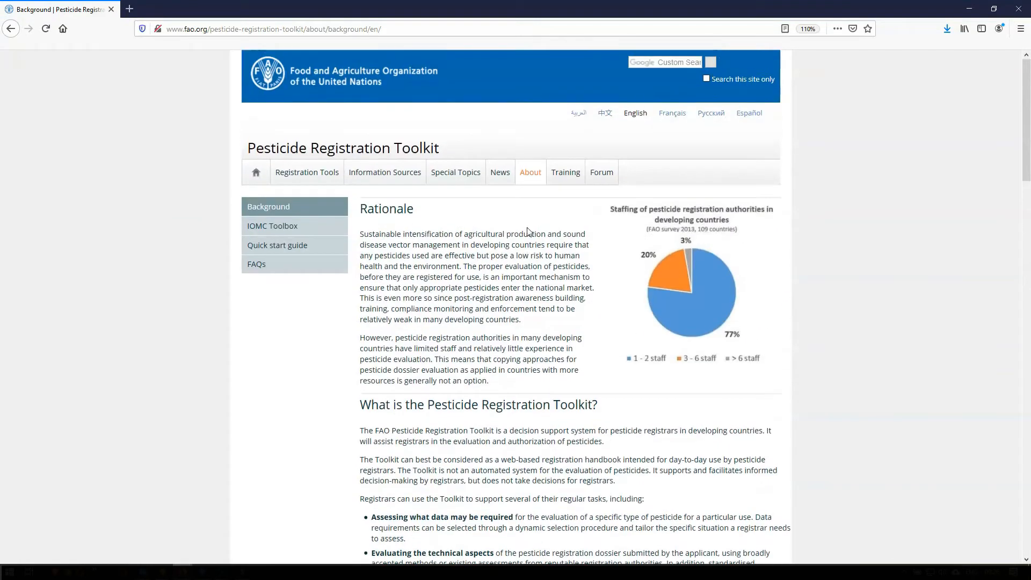
{"action": "left_click", "coordinate": [564, 172]}
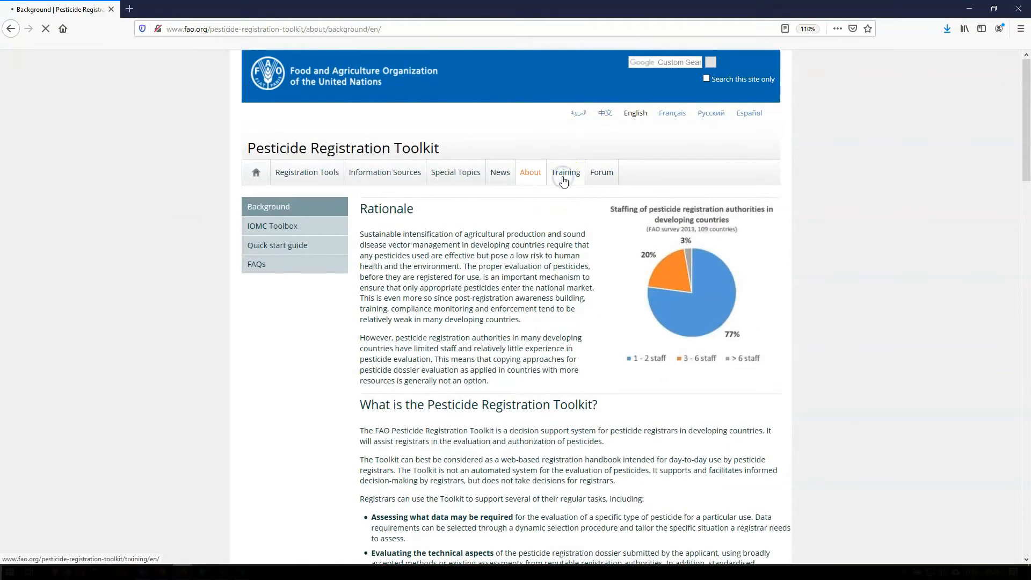
{"action": "left_click", "coordinate": [564, 172]}
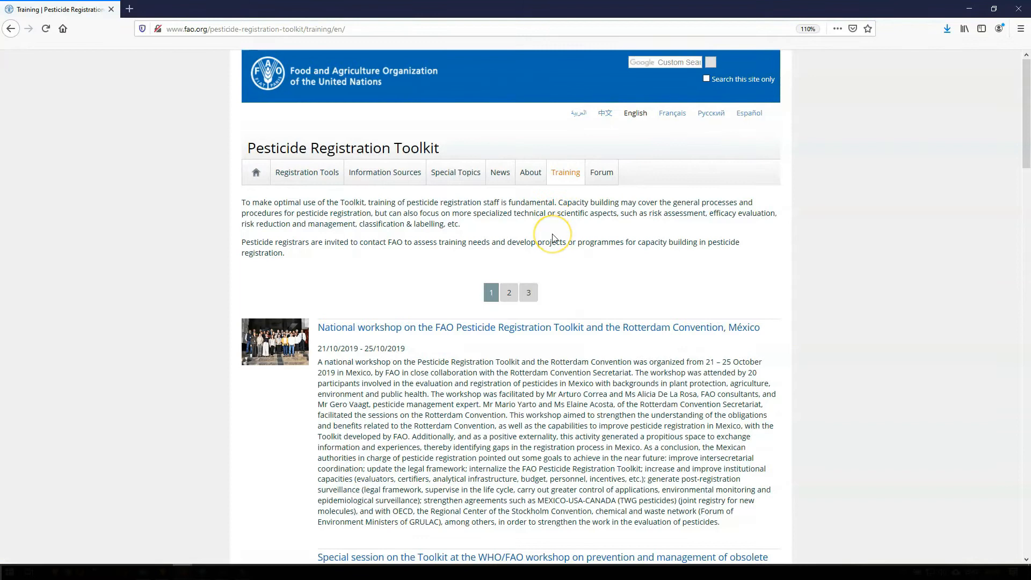
{"action": "scroll", "scroll_direction": "down", "scroll_amount": 3}
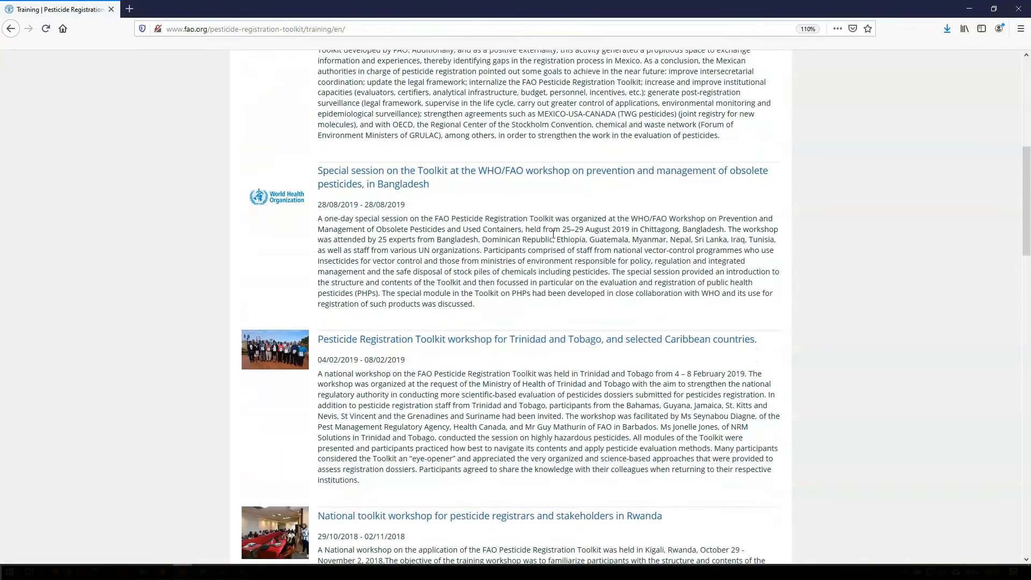
{"action": "scroll", "scroll_direction": "down", "scroll_amount": 3}
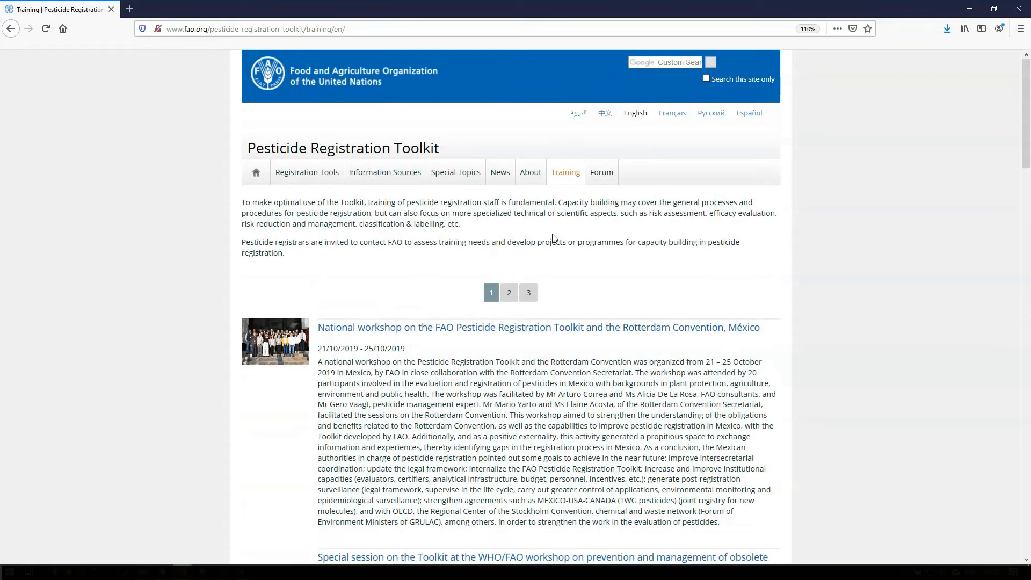
- Browse the News page's list of toolkit updates, then return to the Toolkit homepage
{"action": "left_click", "coordinate": [499, 172]}
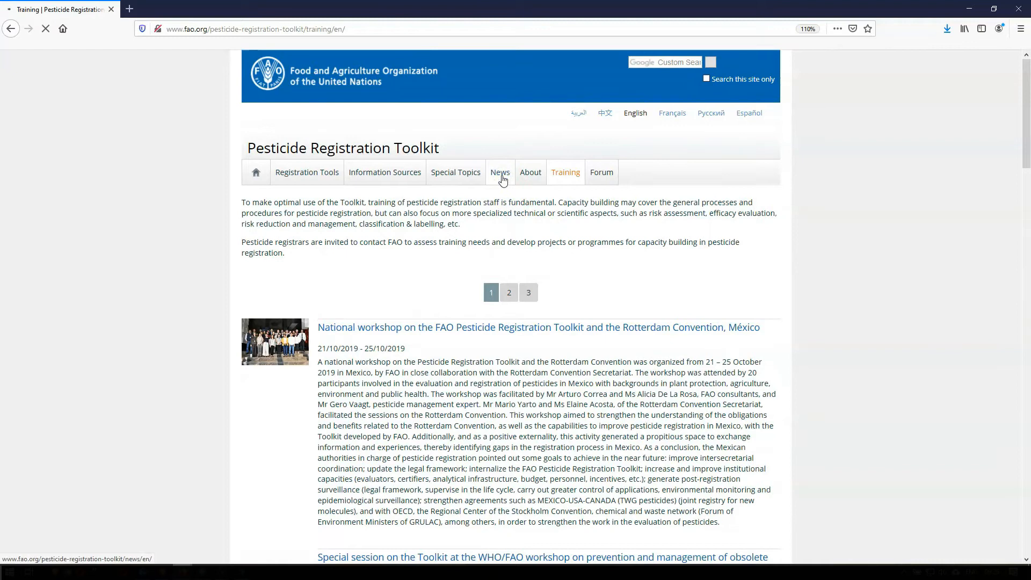
{"action": "left_click", "coordinate": [500, 171]}
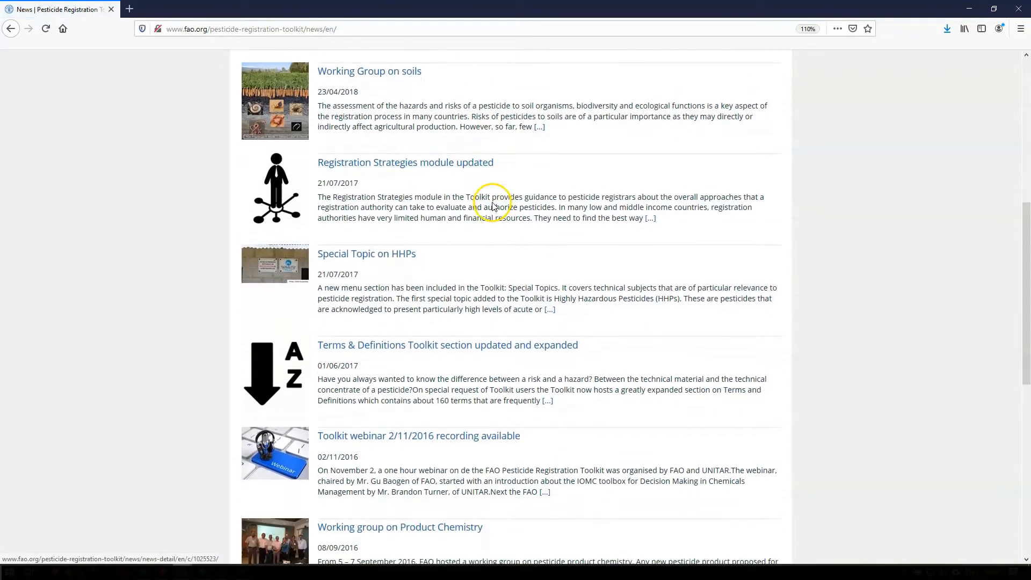
{"action": "scroll", "scroll_direction": "down", "scroll_amount": 3}
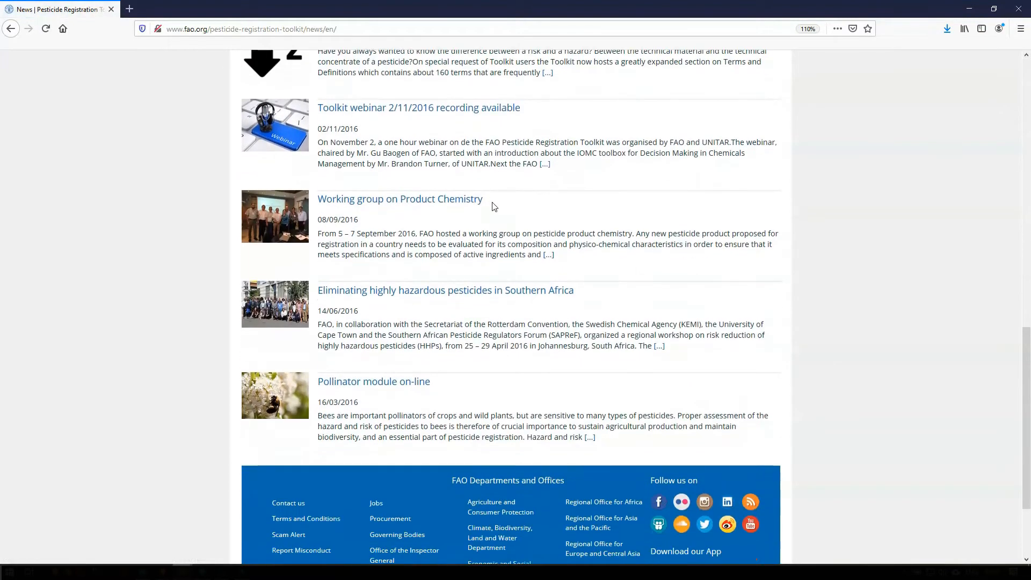
{"action": "scroll", "scroll_direction": "up", "scroll_amount": 3}
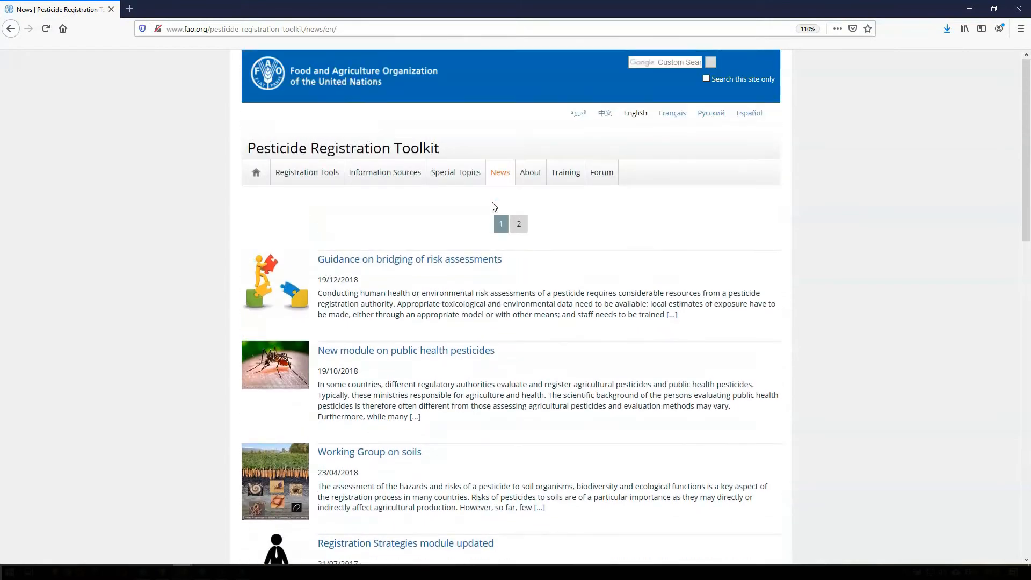
{"action": "left_click", "coordinate": [256, 172]}
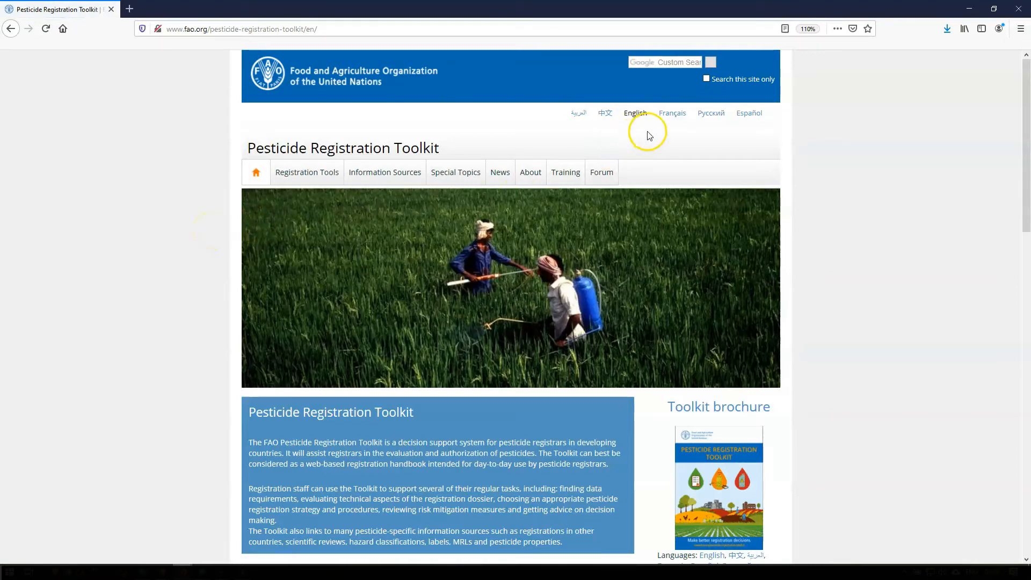
{"action": "left_click", "coordinate": [672, 113]}
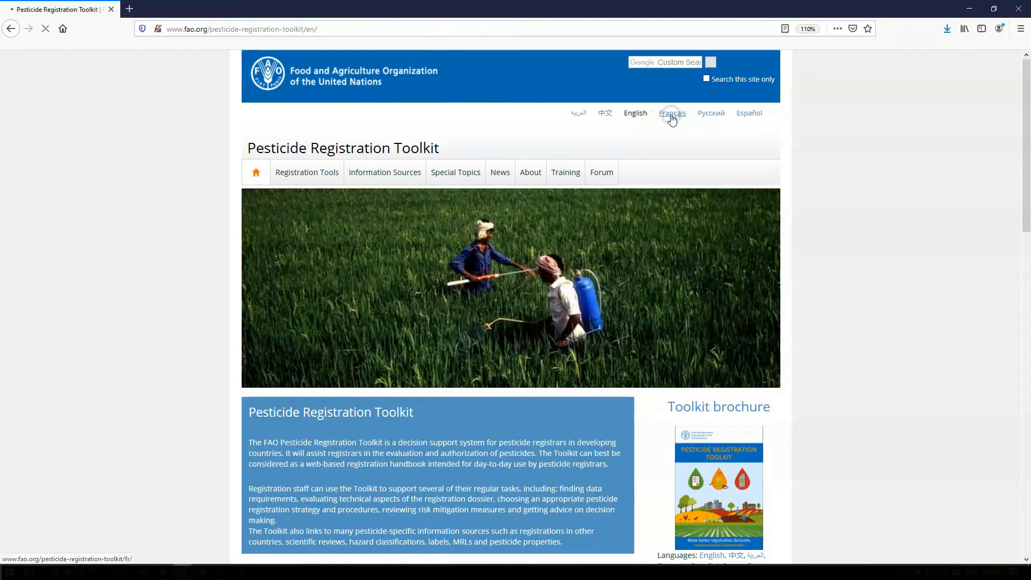
{"action": "left_click", "coordinate": [672, 113]}
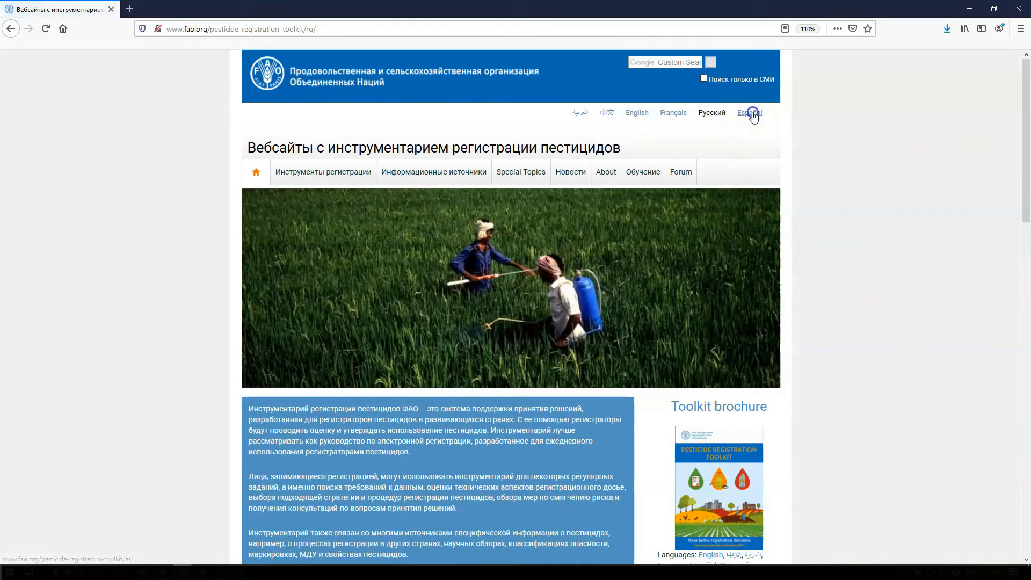
{"action": "left_click", "coordinate": [749, 113]}
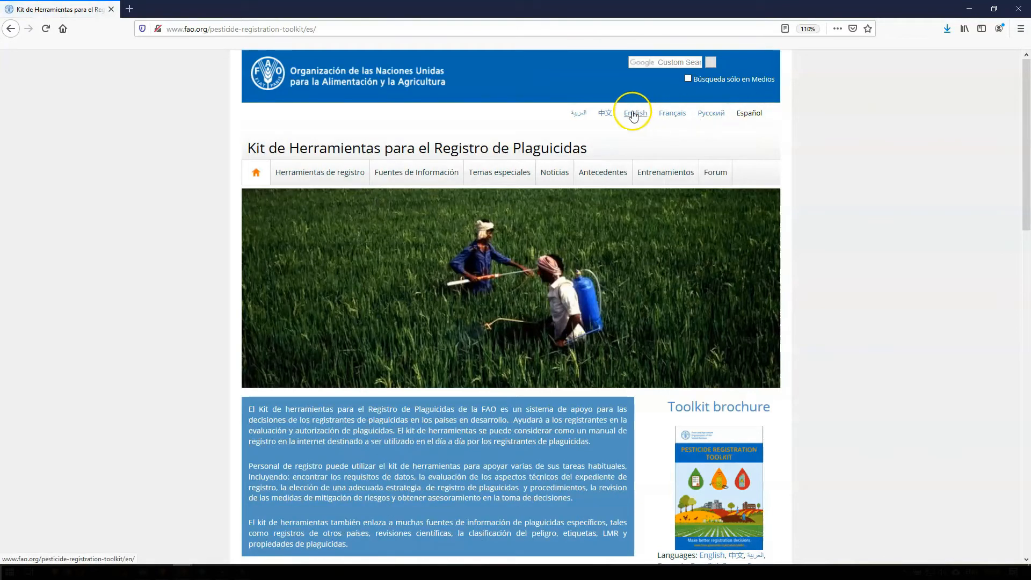
{"action": "left_click", "coordinate": [633, 113]}
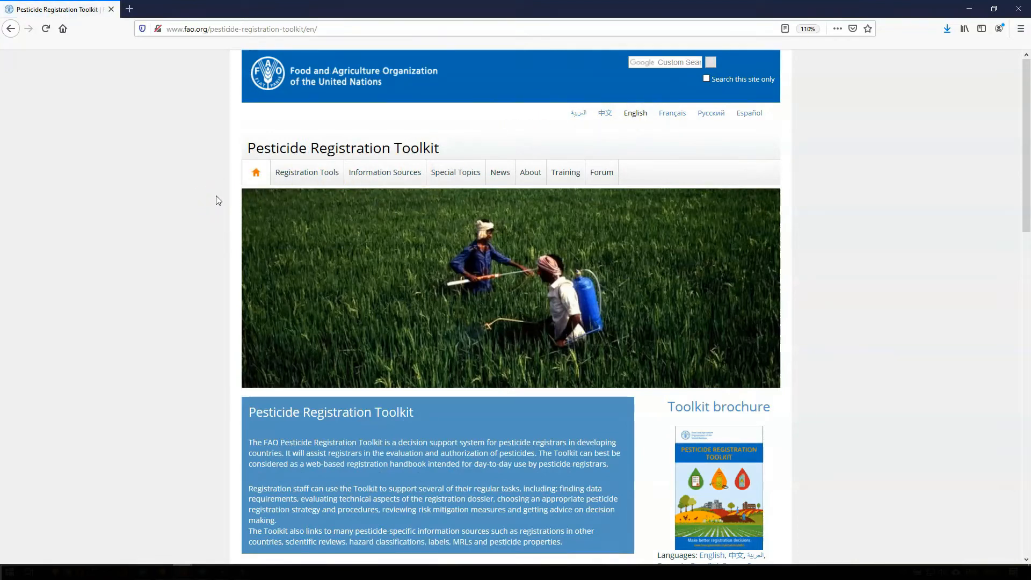
{"action": "scroll", "scroll_direction": "down", "scroll_amount": 3}
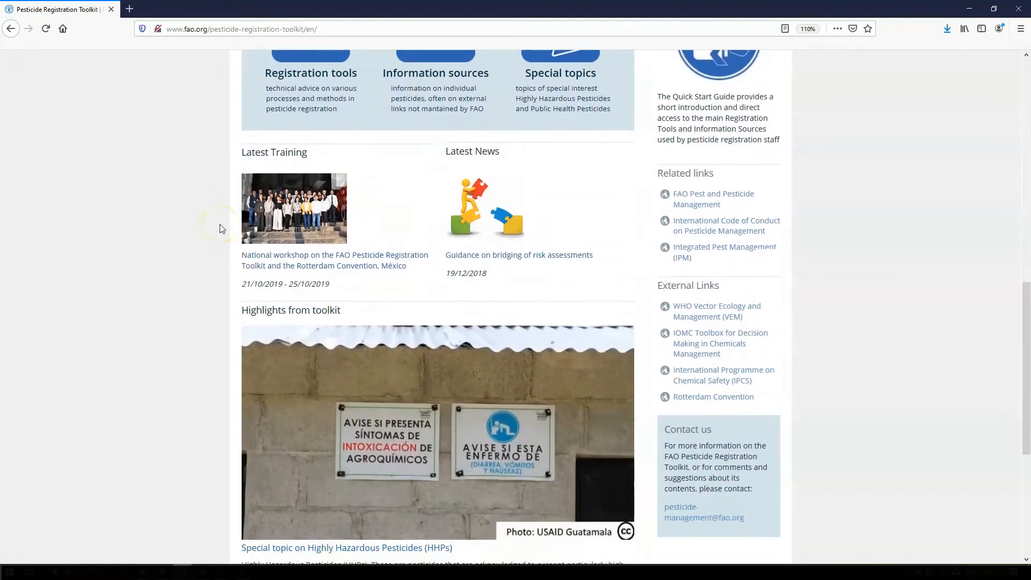
{"action": "scroll", "scroll_direction": "down", "scroll_amount": 3}
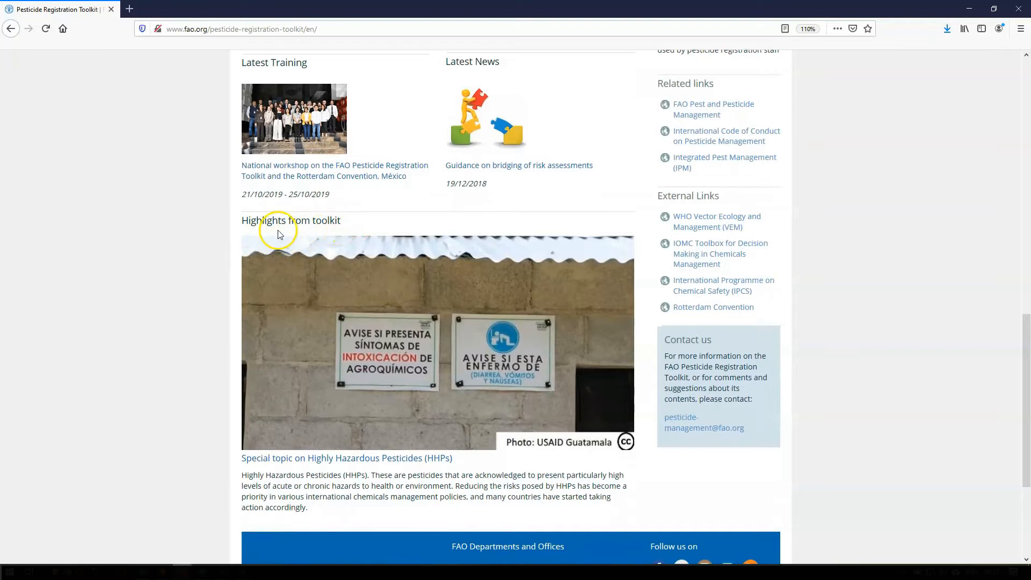
{"action": "mouse_move", "coordinate": [281, 450]}
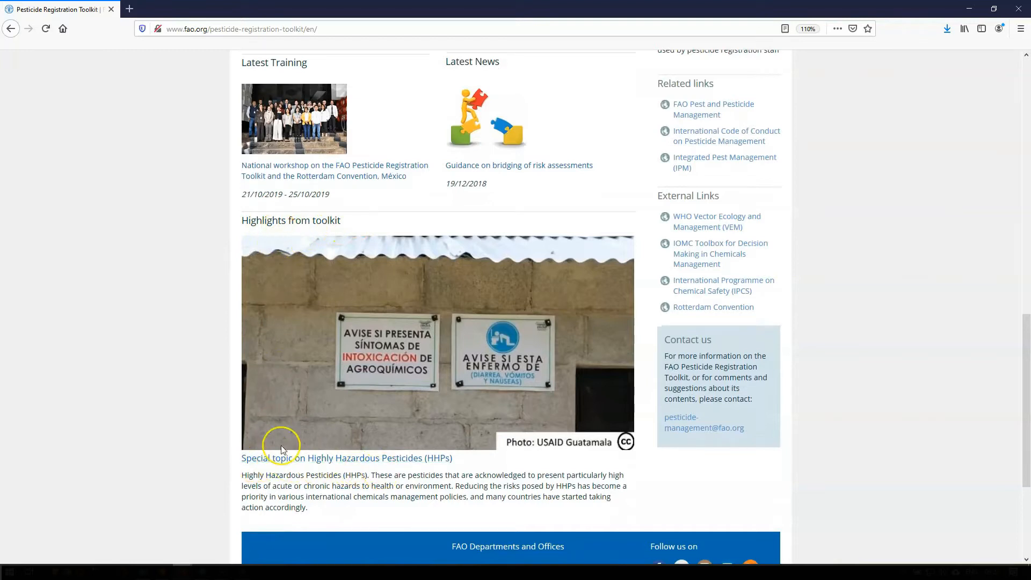
{"action": "scroll", "scroll_direction": "up", "scroll_amount": 3}
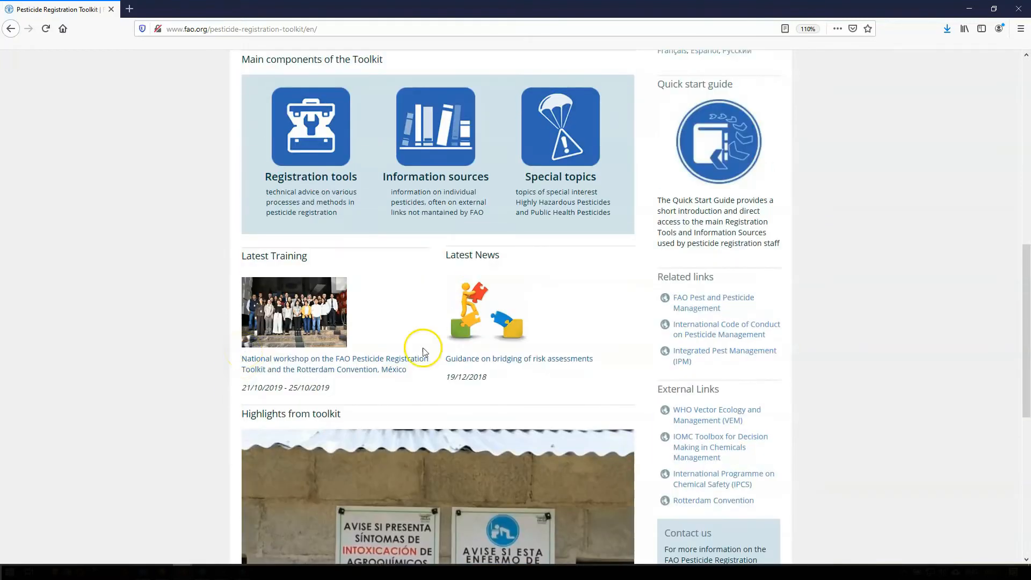
{"action": "scroll", "scroll_direction": "down", "scroll_amount": 3}
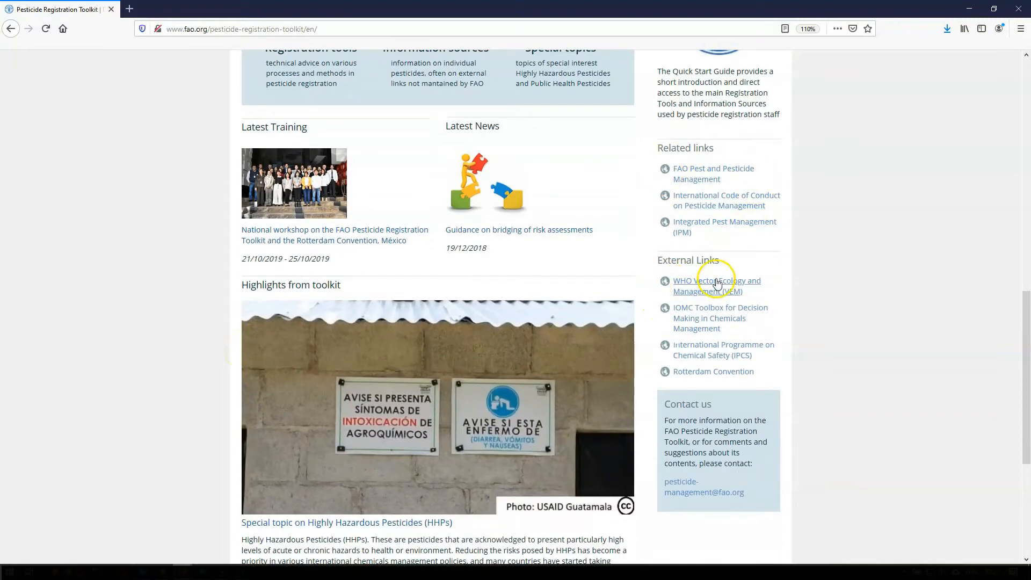
{"action": "mouse_move", "coordinate": [761, 410]}
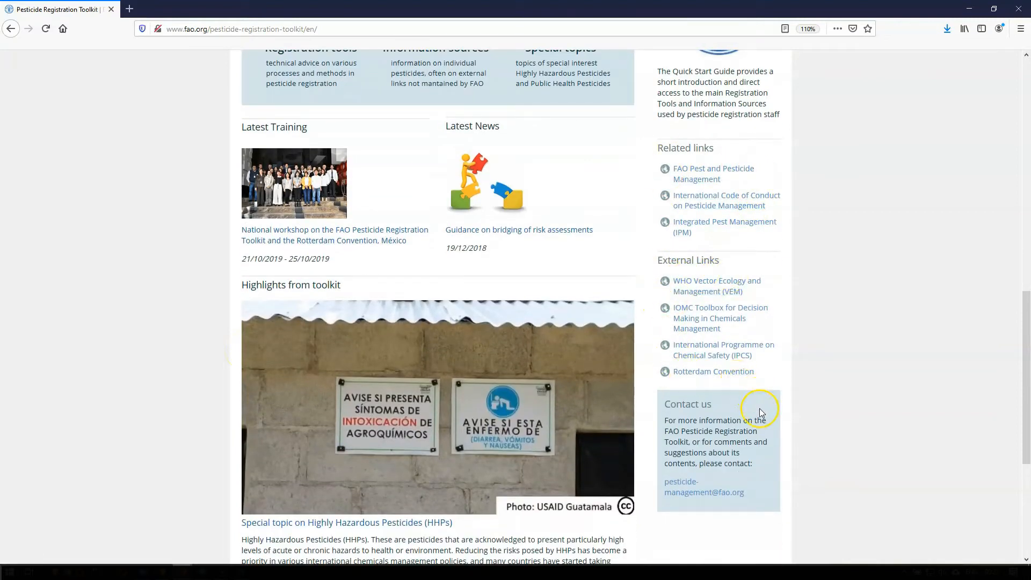
{"action": "scroll", "scroll_direction": "up", "scroll_amount": 3}
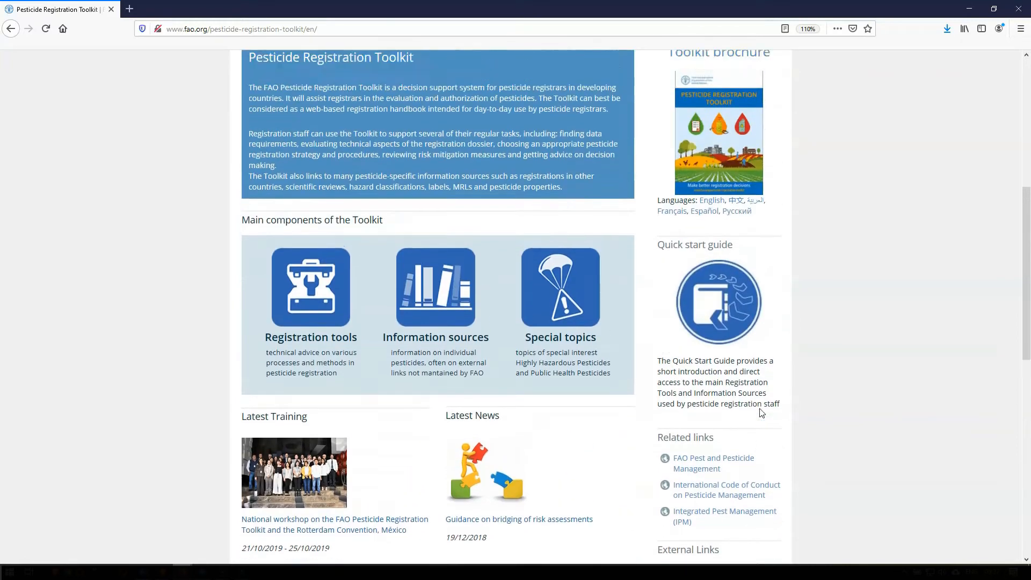
{"action": "scroll", "scroll_direction": "up", "scroll_amount": 3}
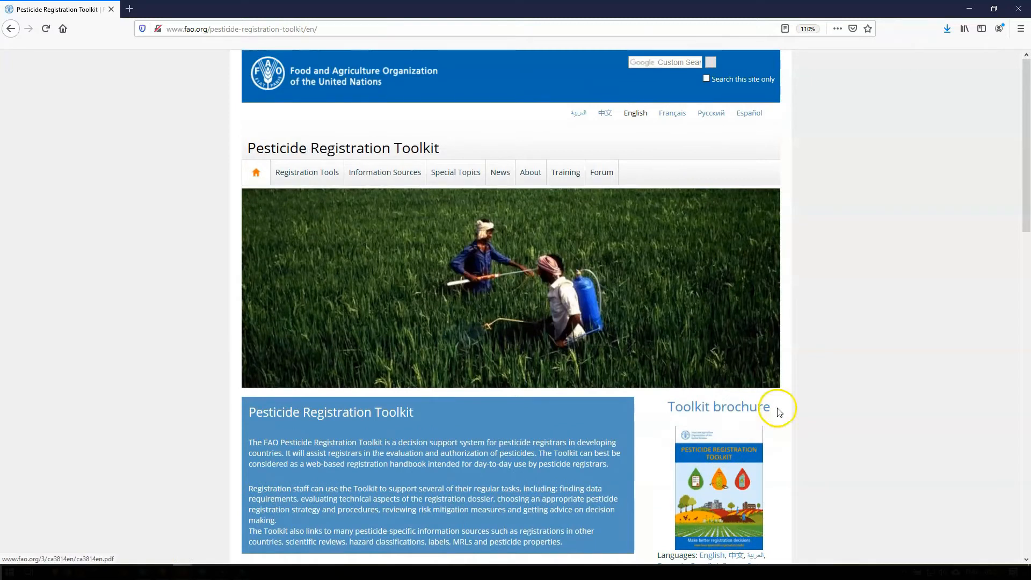
{"action": "mouse_move", "coordinate": [833, 415]}
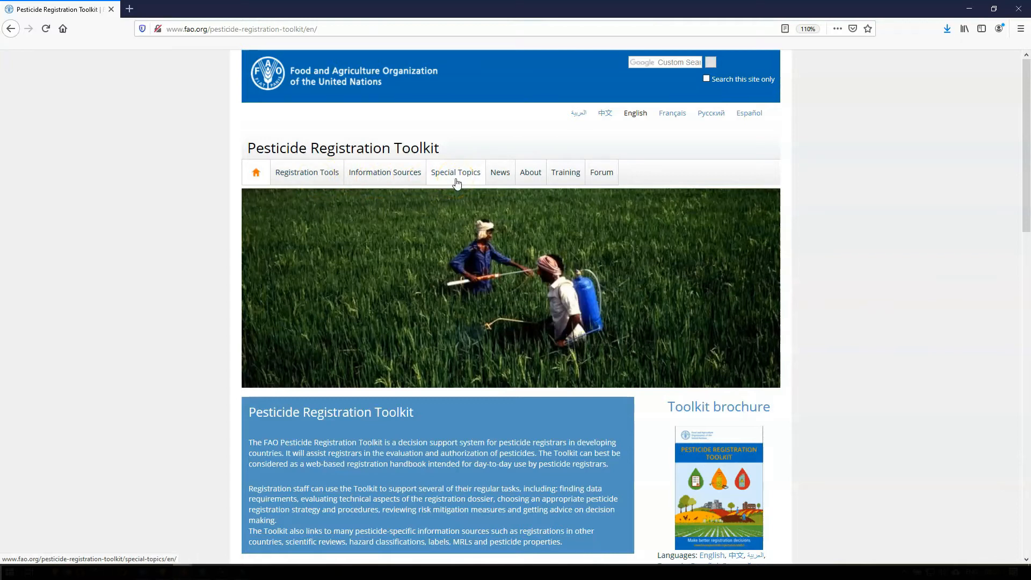
- Open the Quick start guide from the homepage's right sidebar image
{"action": "scroll", "scroll_direction": "down", "scroll_amount": 3}
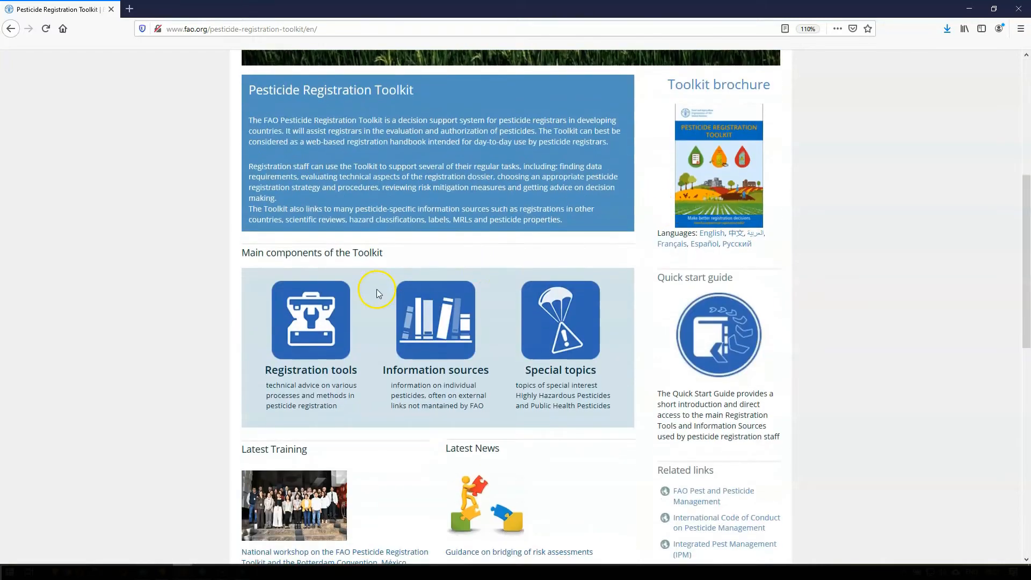
{"action": "mouse_move", "coordinate": [437, 326]}
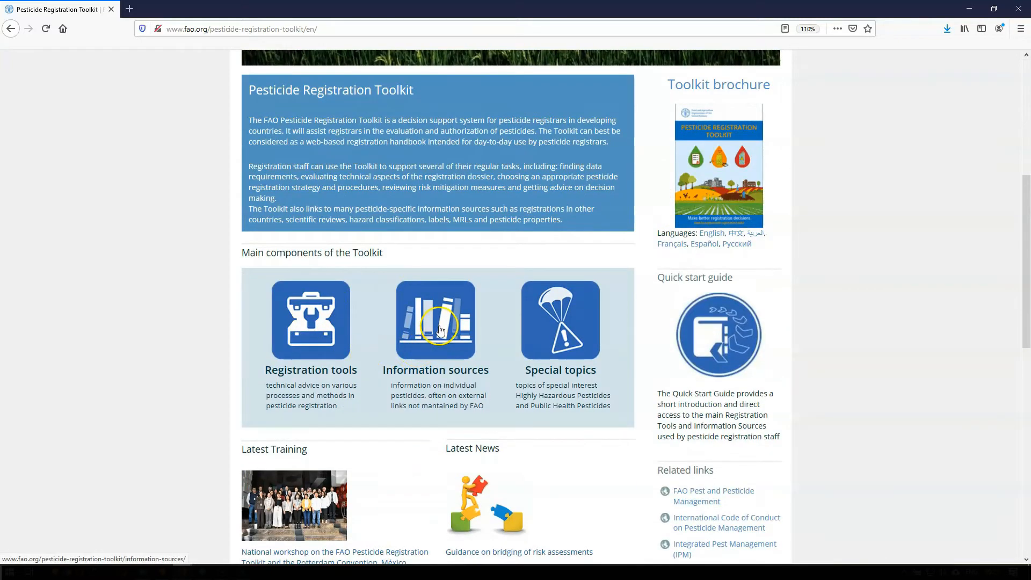
{"action": "mouse_move", "coordinate": [560, 320]}
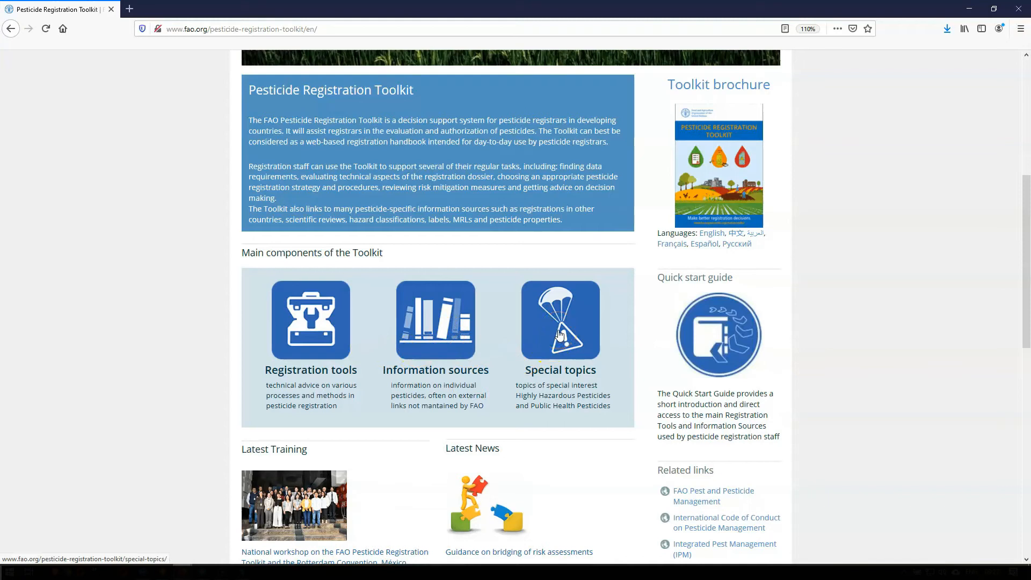
{"action": "left_click", "coordinate": [718, 333]}
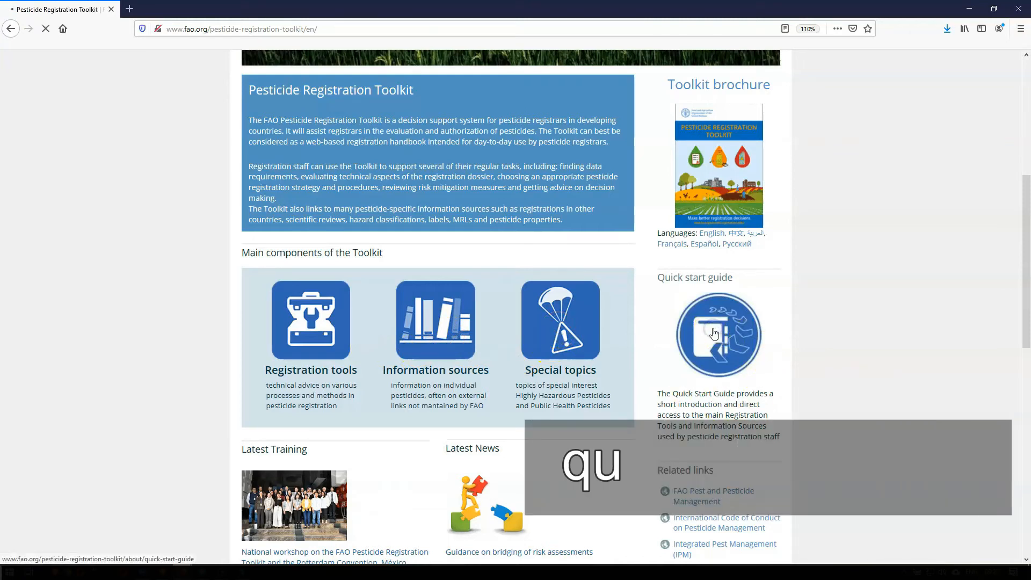
- Read through the Quick start guide's tool and information-source menus, then go to Registration Tools
{"action": "left_click", "coordinate": [718, 333]}
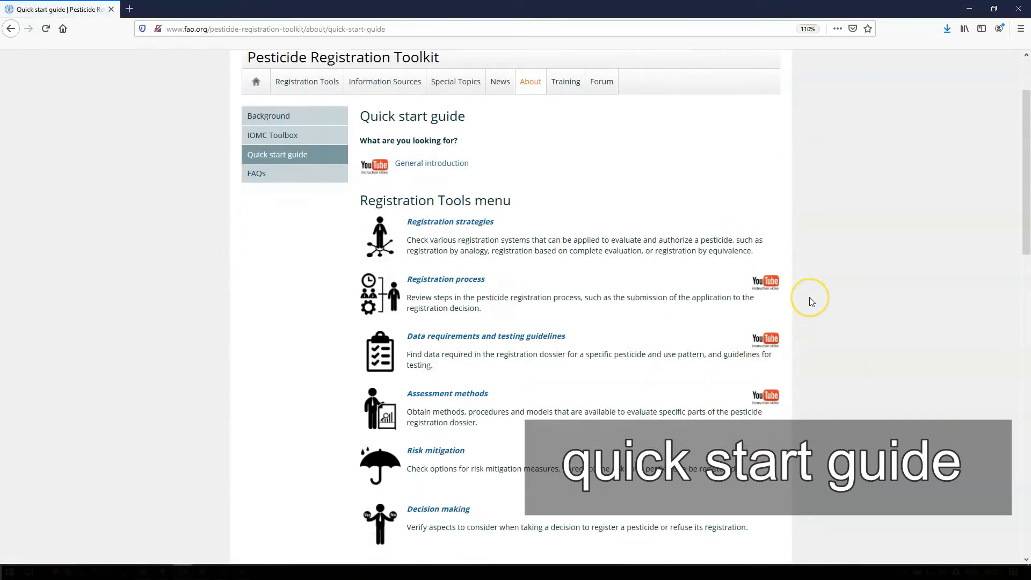
{"action": "scroll", "scroll_direction": "down", "scroll_amount": 3}
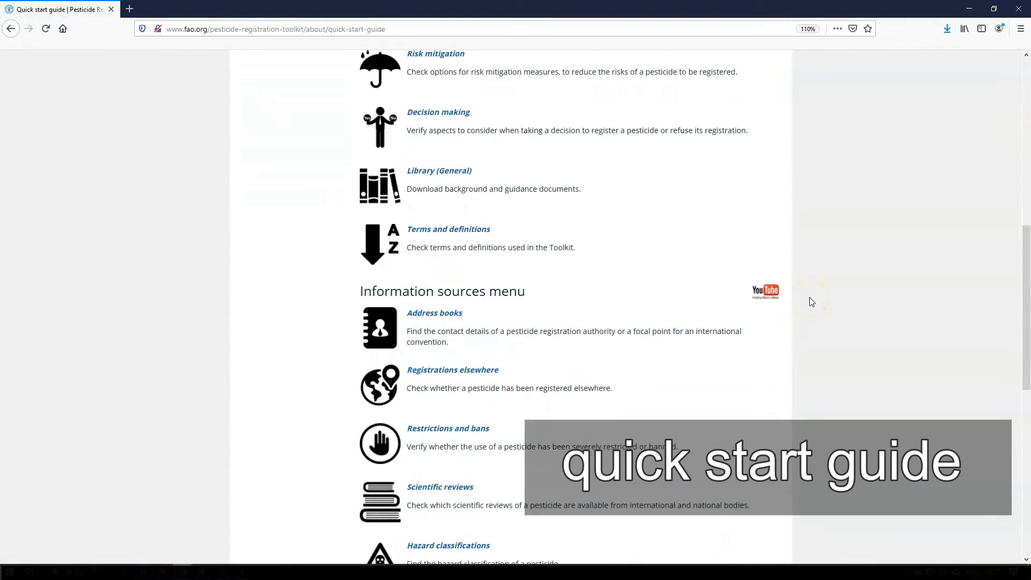
{"action": "scroll", "scroll_direction": "down", "scroll_amount": 3}
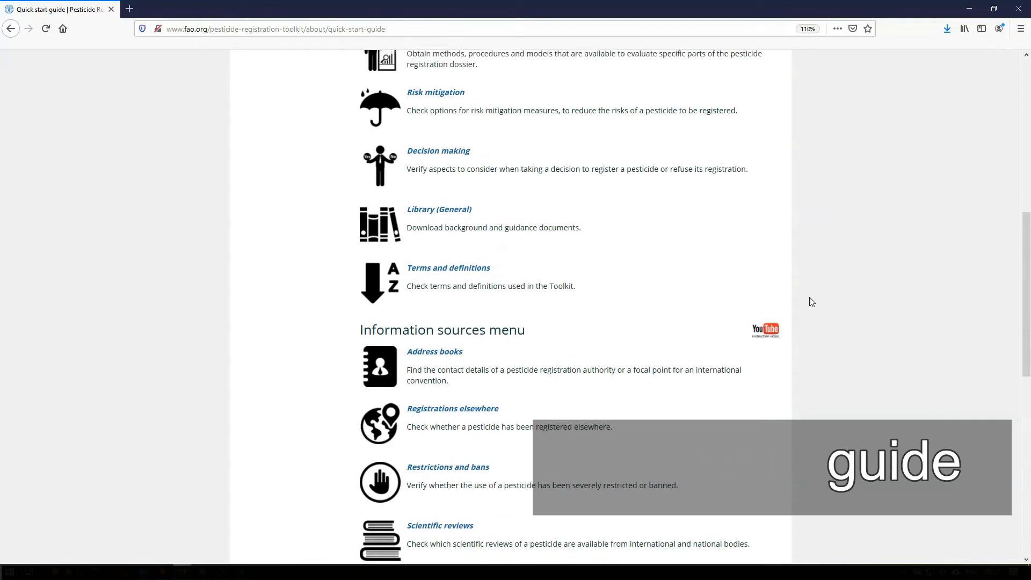
{"action": "scroll", "scroll_direction": "up", "scroll_amount": 3}
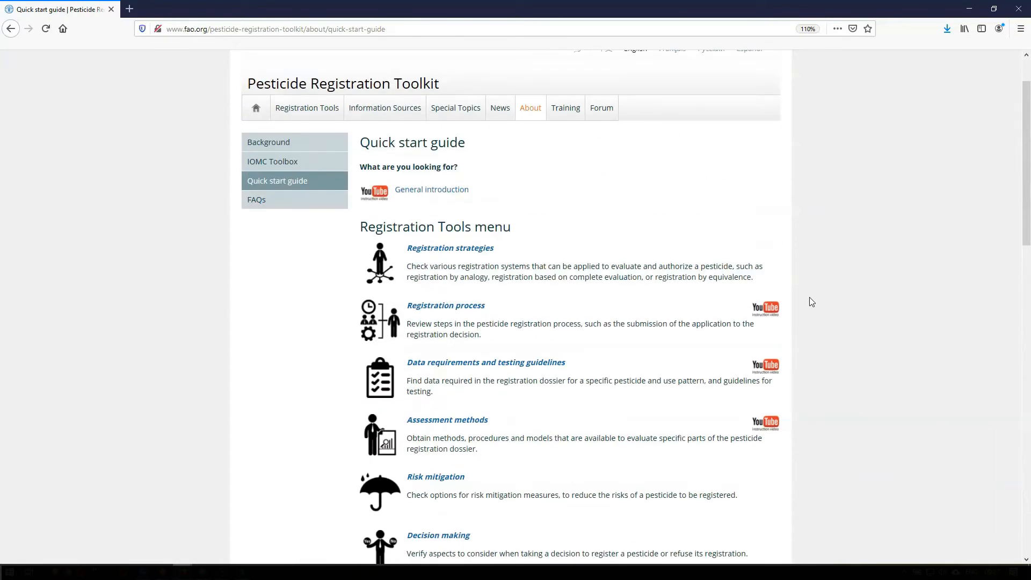
{"action": "left_click", "coordinate": [306, 108]}
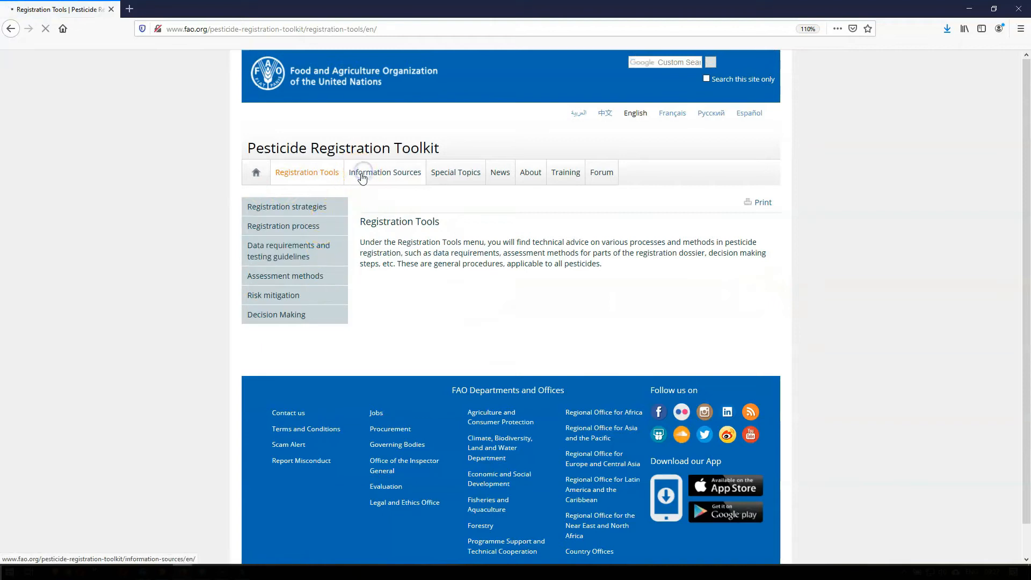
- Visit Information Sources and Special Topics, then the Registration process page with its phase-and-step chart
{"action": "left_click", "coordinate": [384, 172]}
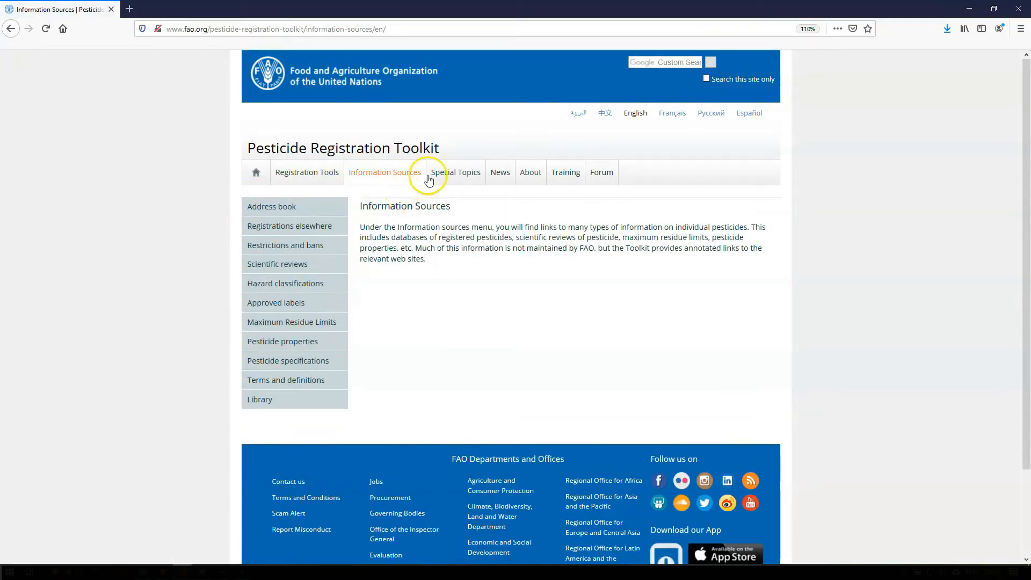
{"action": "left_click", "coordinate": [455, 172]}
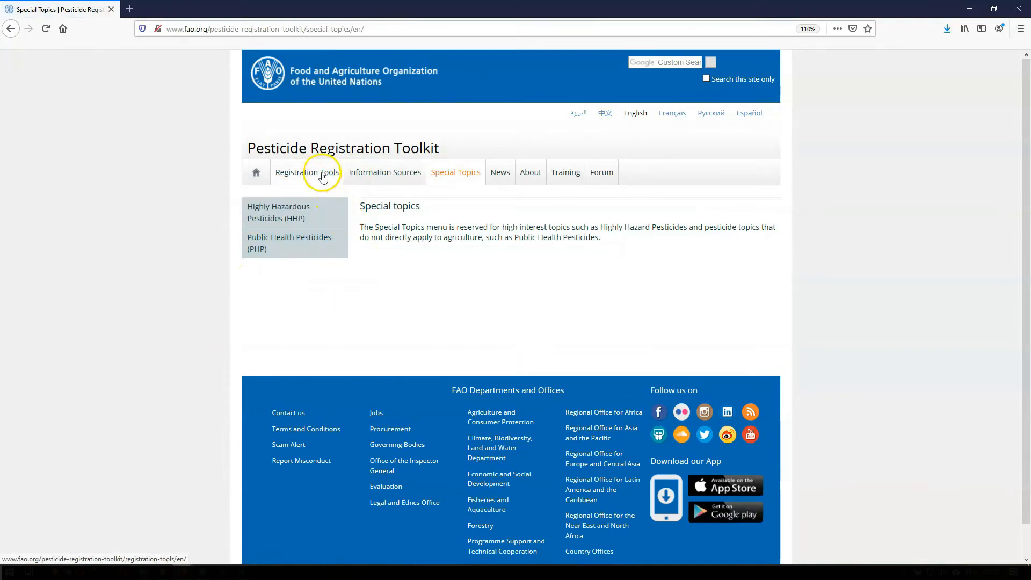
{"action": "left_click", "coordinate": [306, 172]}
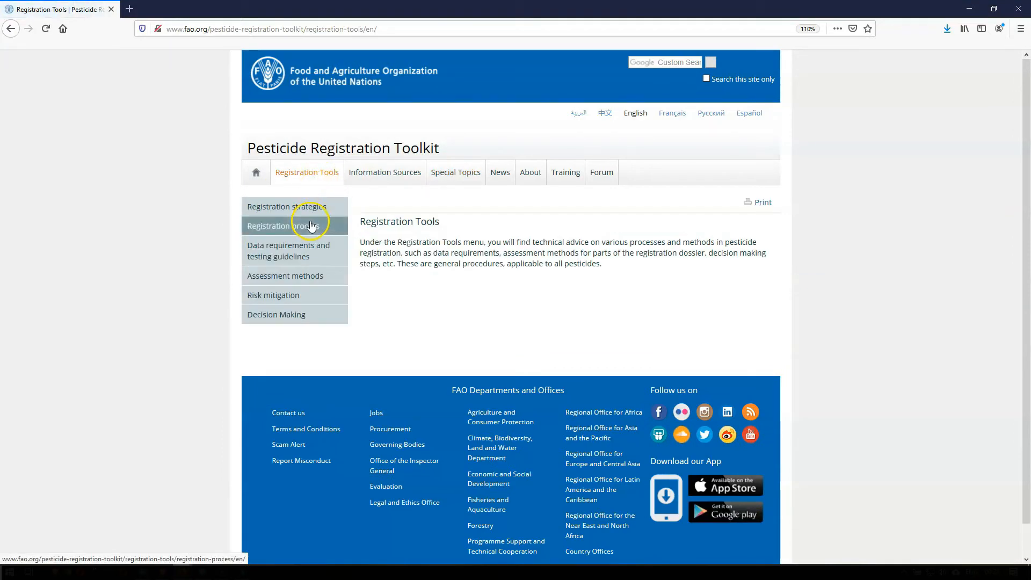
{"action": "left_click", "coordinate": [283, 225]}
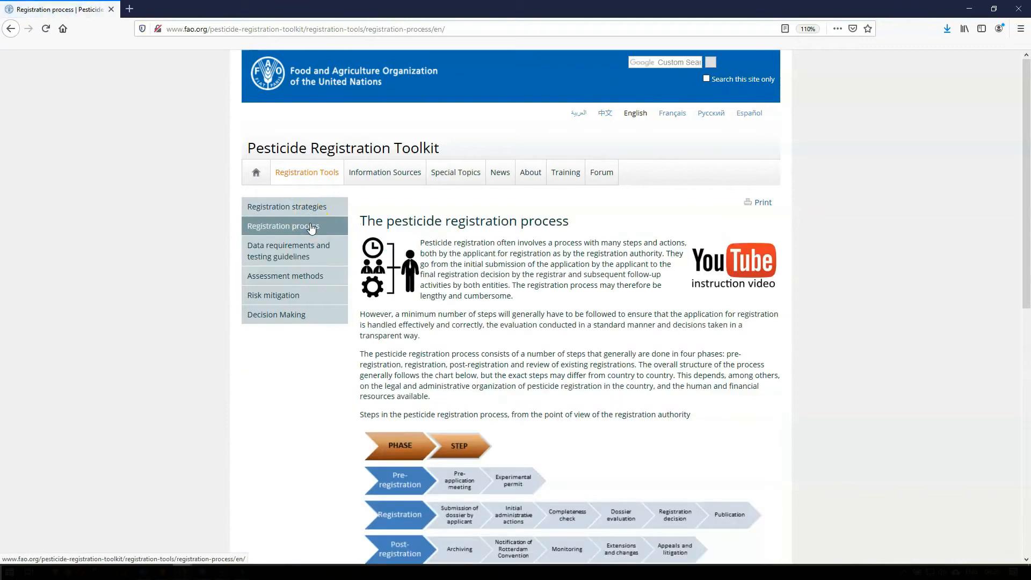
{"action": "scroll", "scroll_direction": "down", "scroll_amount": 3}
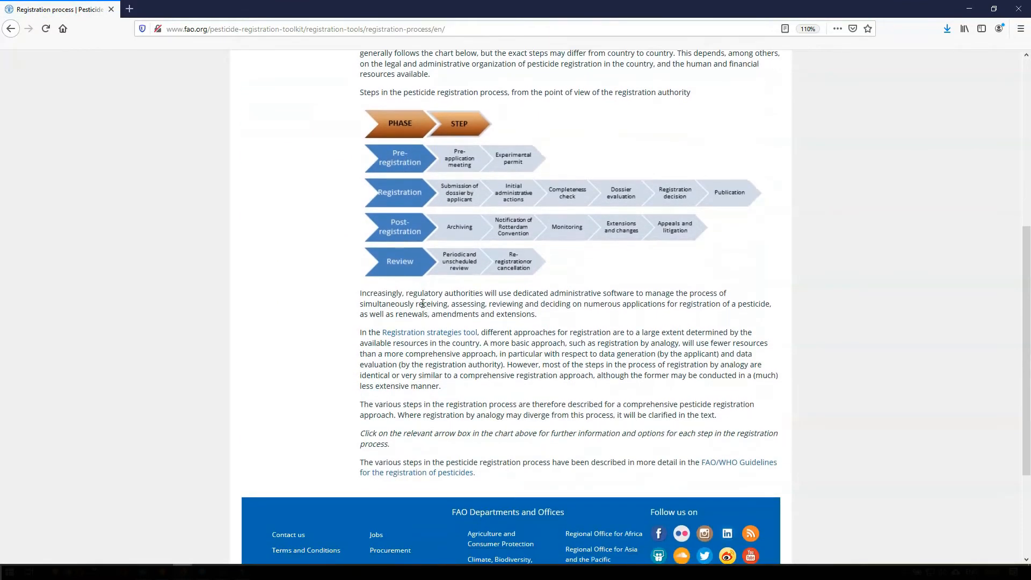
{"action": "scroll", "scroll_direction": "up", "scroll_amount": 3}
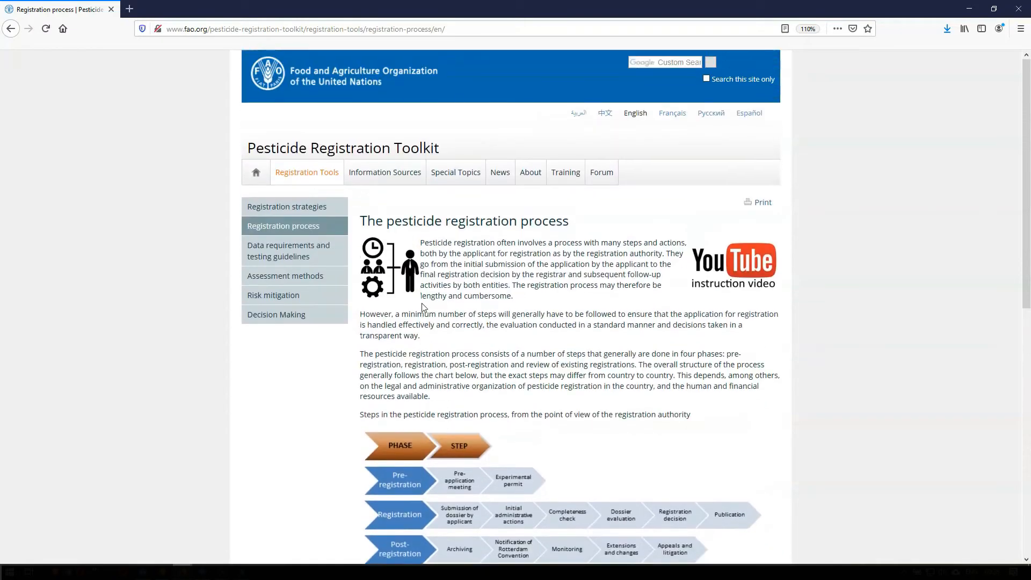
- Reopen Registration Tools via the homepage, start printing it, pick a printer and cancel
{"action": "left_click", "coordinate": [256, 172]}
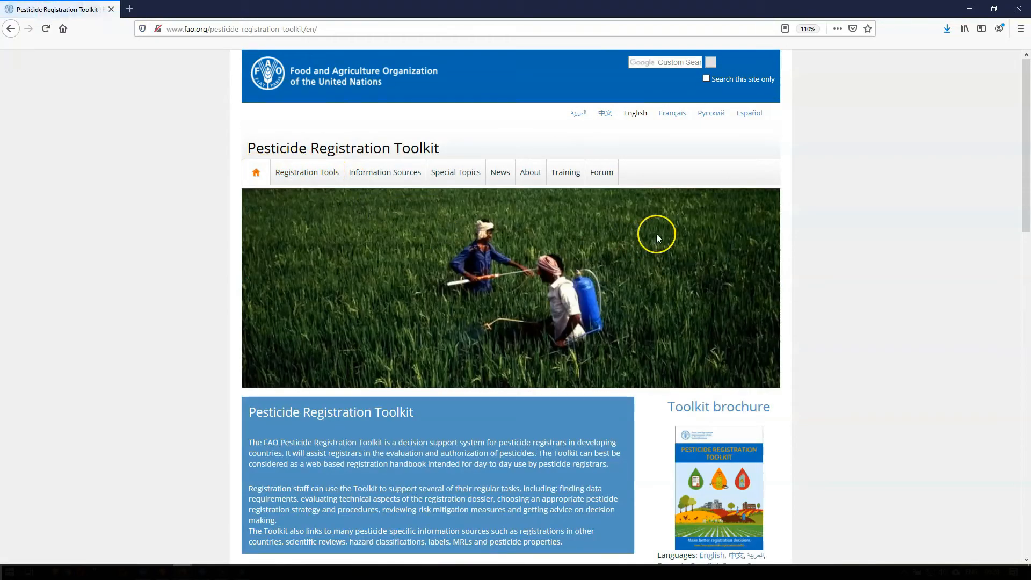
{"action": "left_click", "coordinate": [306, 172]}
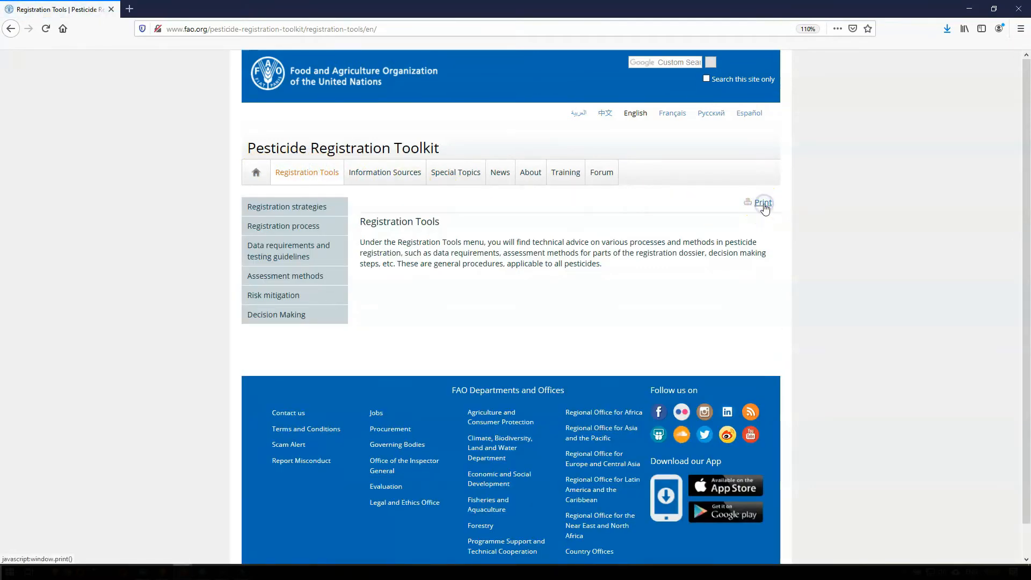
{"action": "left_click", "coordinate": [763, 202]}
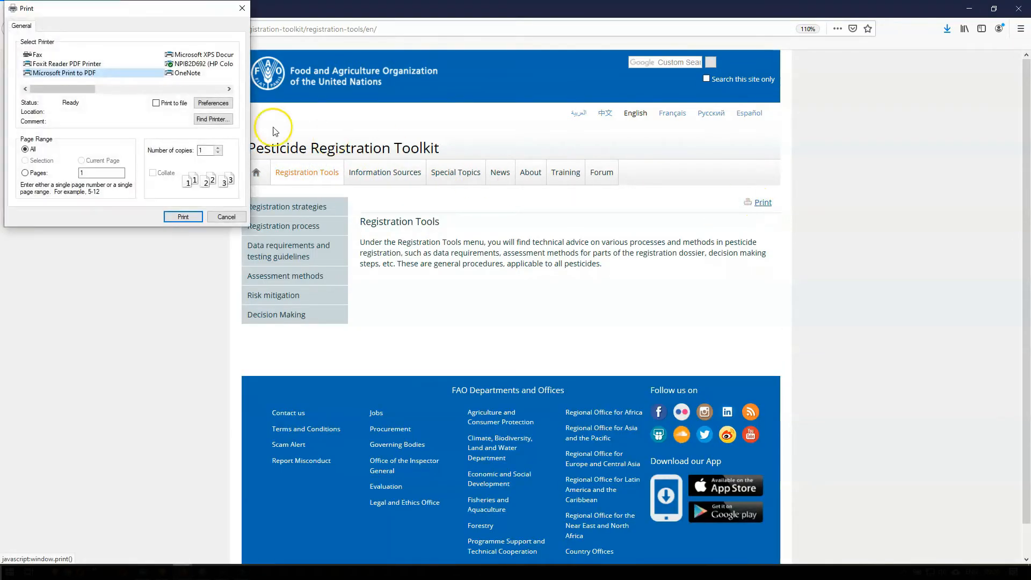
{"action": "mouse_move", "coordinate": [186, 64]}
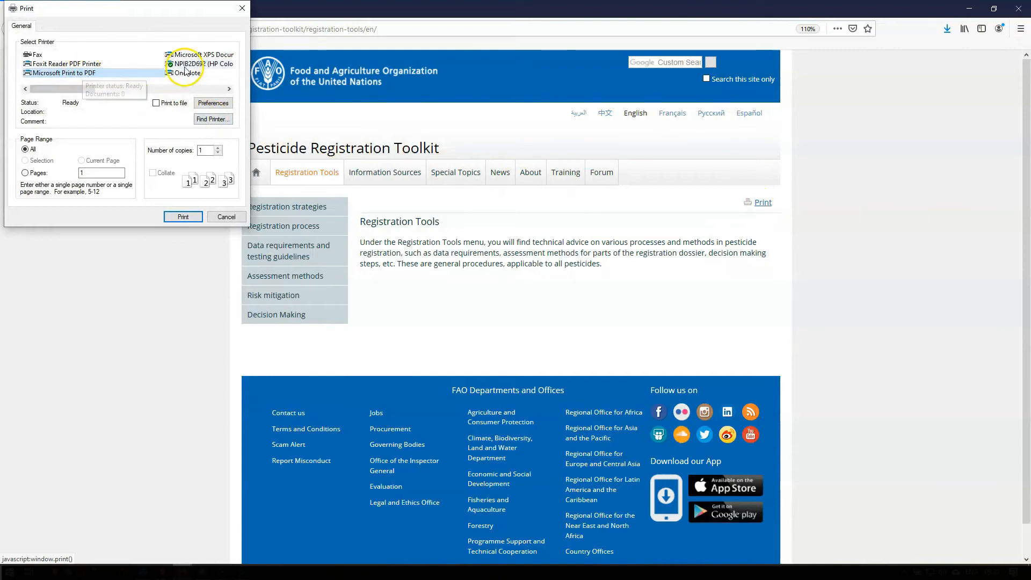
{"action": "left_click", "coordinate": [66, 73]}
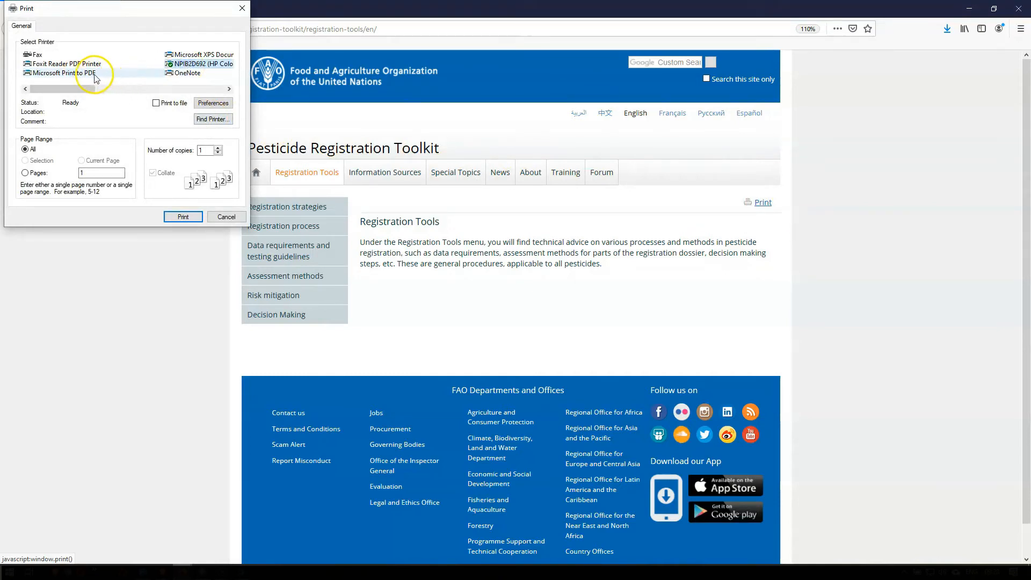
{"action": "left_click", "coordinate": [226, 216]}
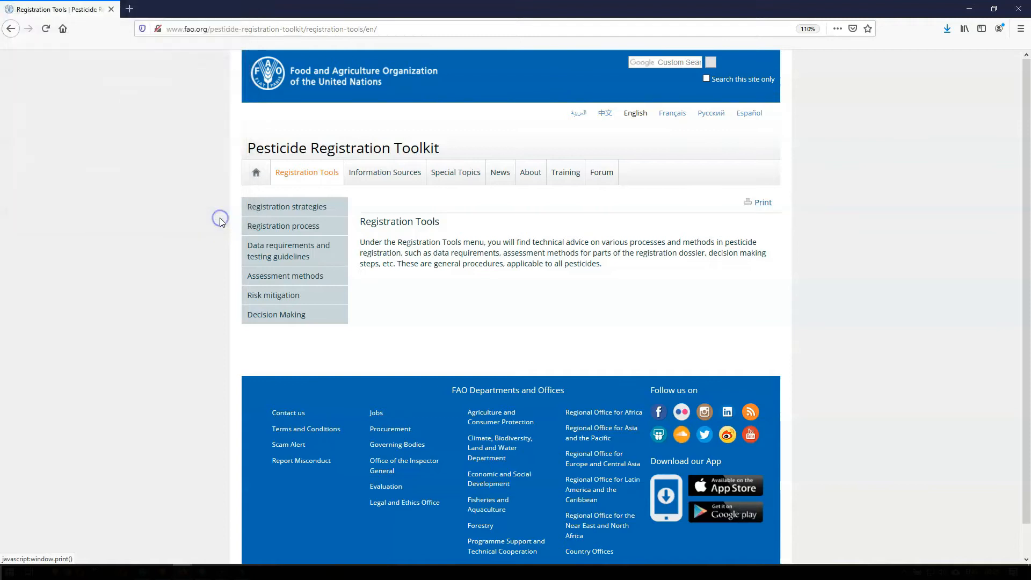
- Return to the toolkit homepage and check the site-only search option
{"action": "left_click", "coordinate": [255, 172]}
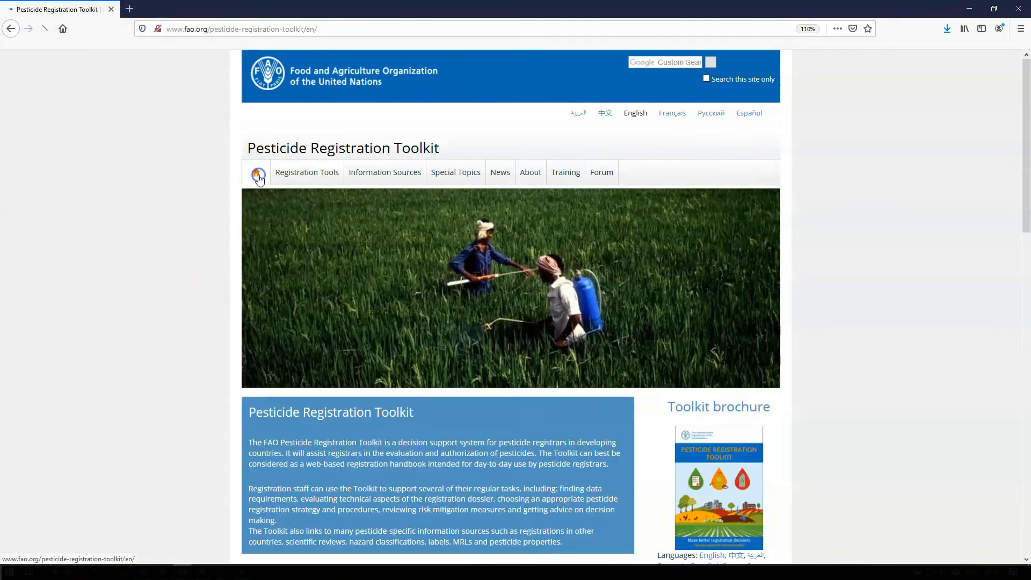
{"action": "left_click", "coordinate": [256, 172]}
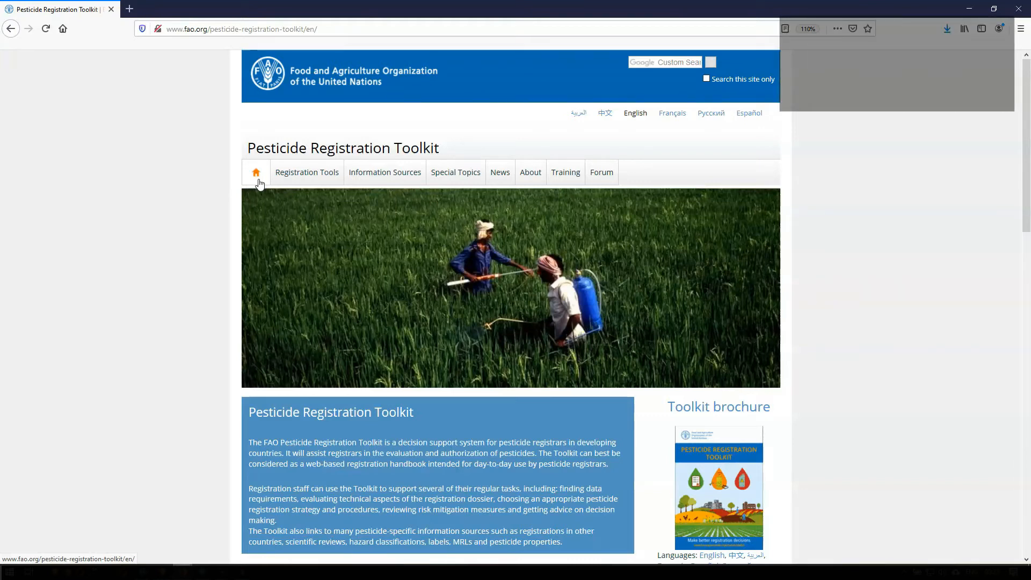
{"action": "left_click", "coordinate": [664, 62]}
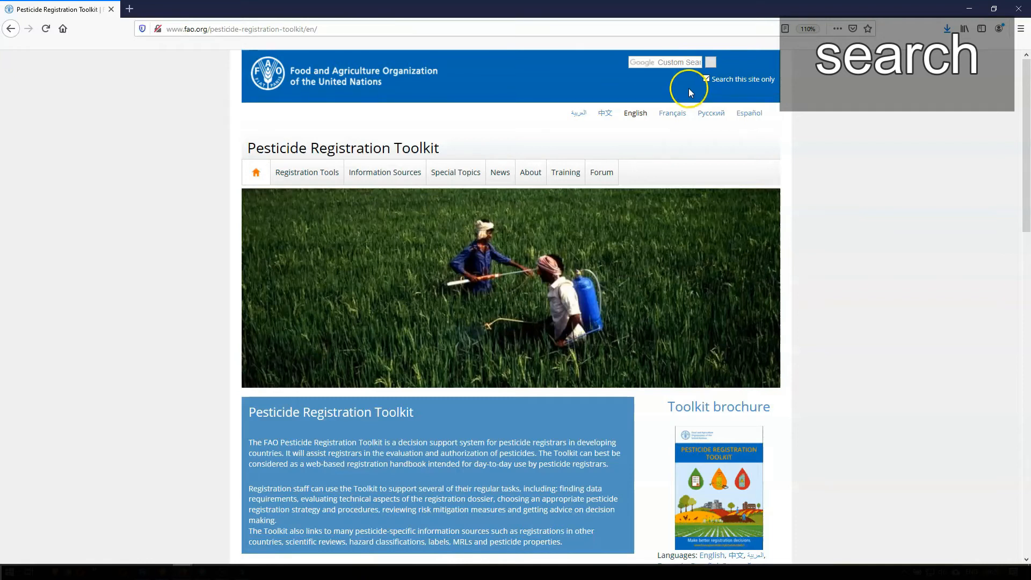
- Run a site-only search for 'honeybee acute toxicity', then switch back to the homepage tab
{"action": "type", "text": "honebee acute toxicity"}
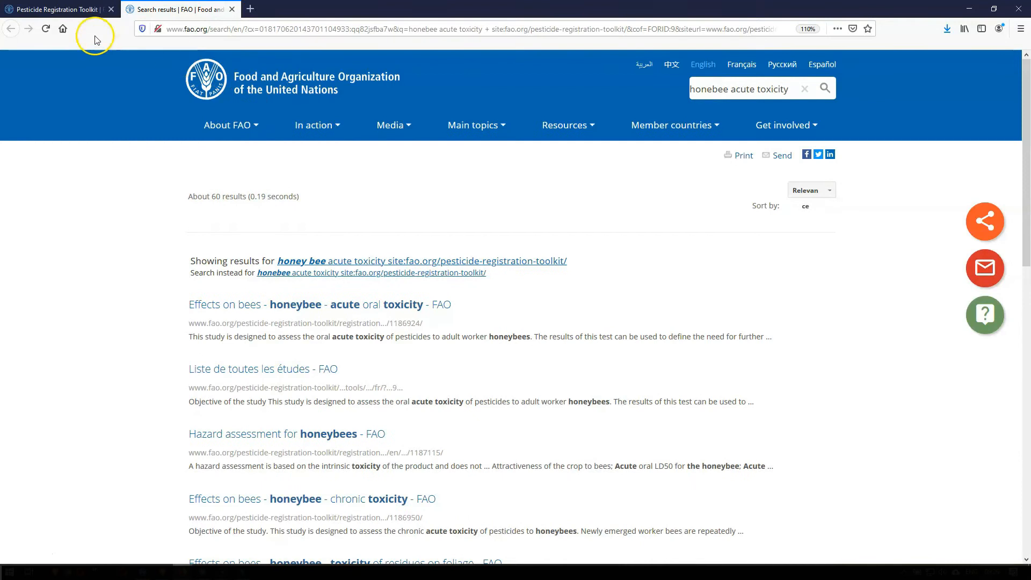
{"action": "left_click", "coordinate": [55, 10]}
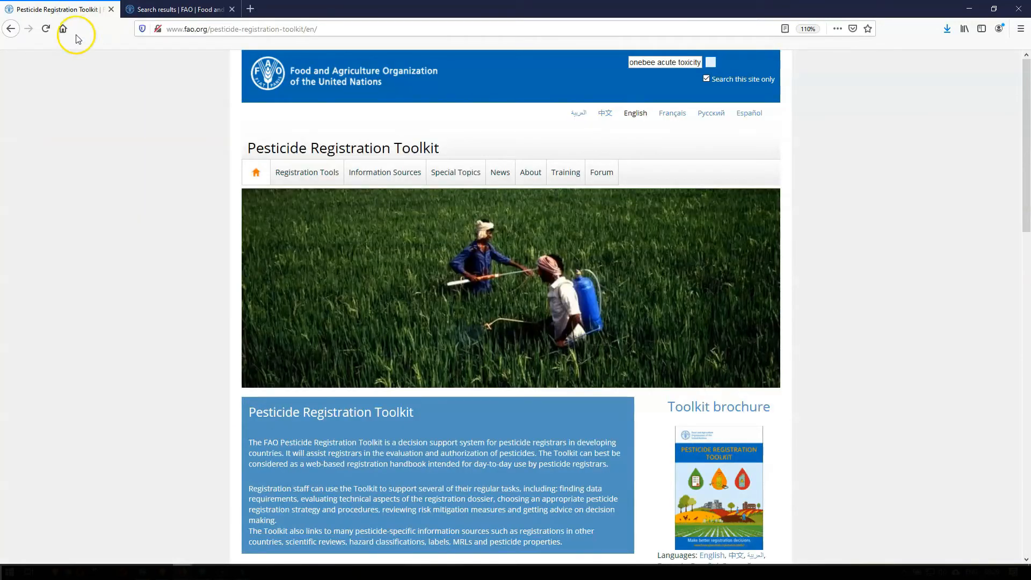
- Browse the Registration strategies page under Registration Tools before heading to Data requirements and testing guidelines
{"action": "left_click", "coordinate": [306, 172]}
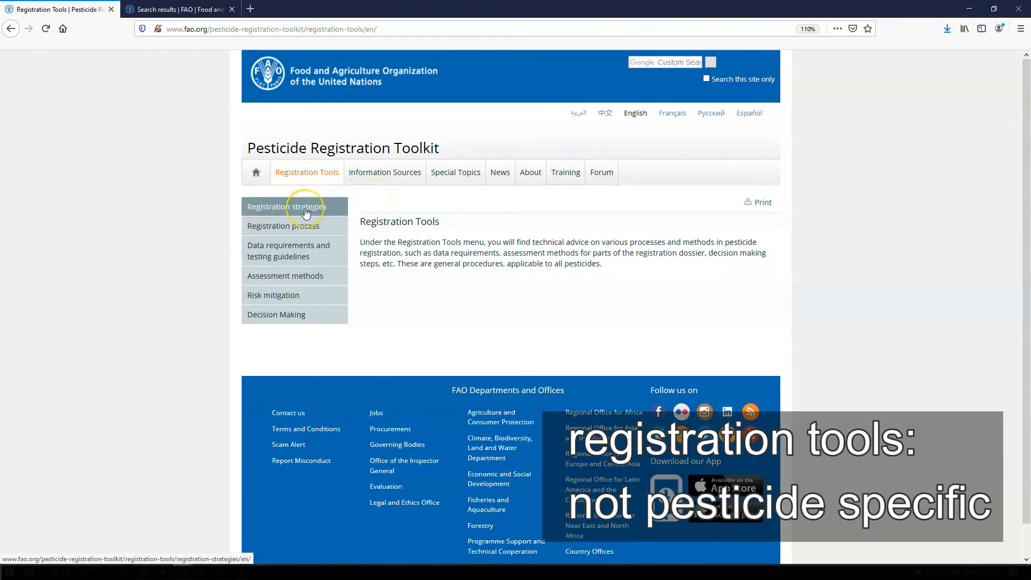
{"action": "left_click", "coordinate": [286, 207]}
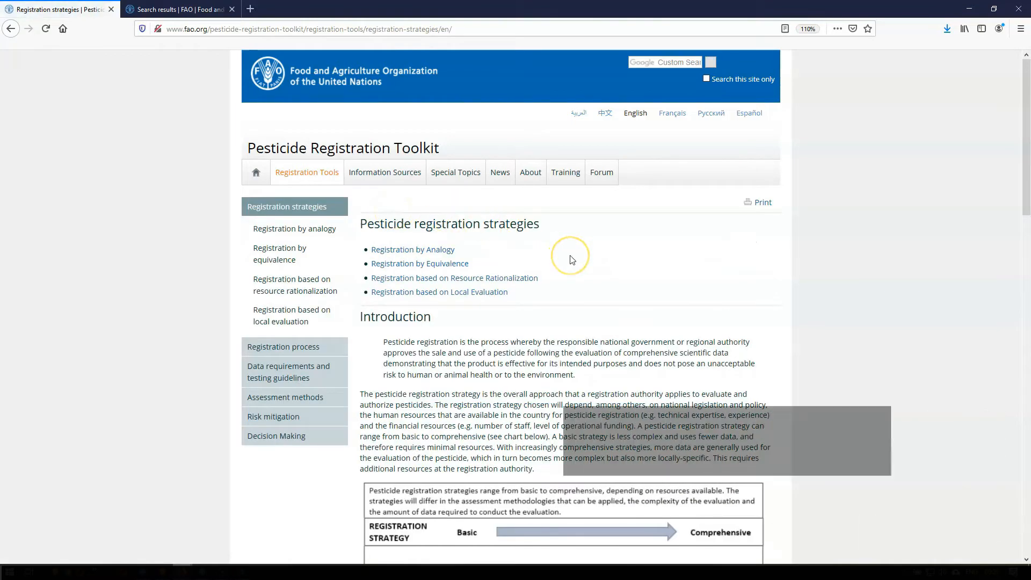
{"action": "scroll", "scroll_direction": "down", "scroll_amount": 3}
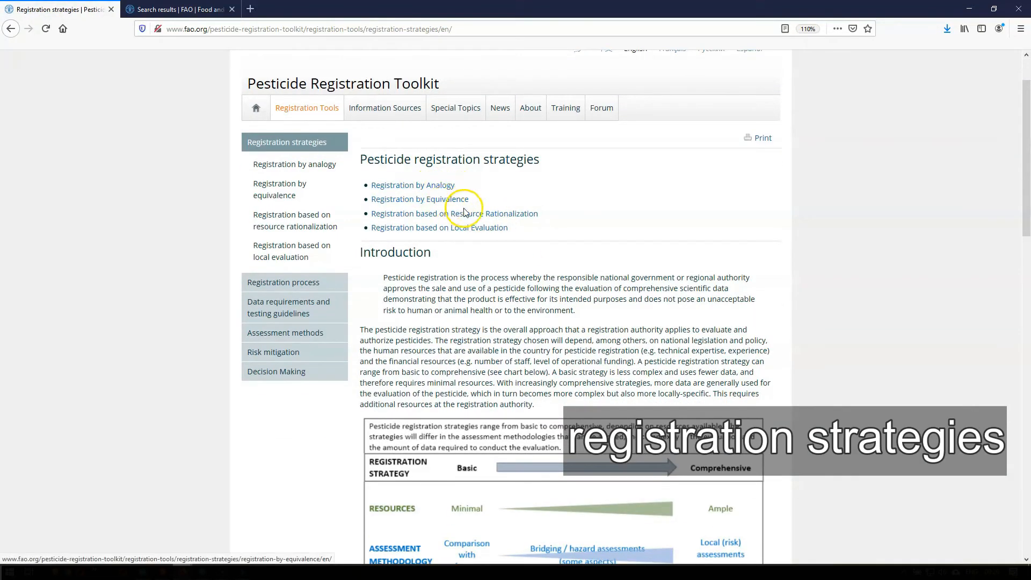
{"action": "scroll", "scroll_direction": "down", "scroll_amount": 3}
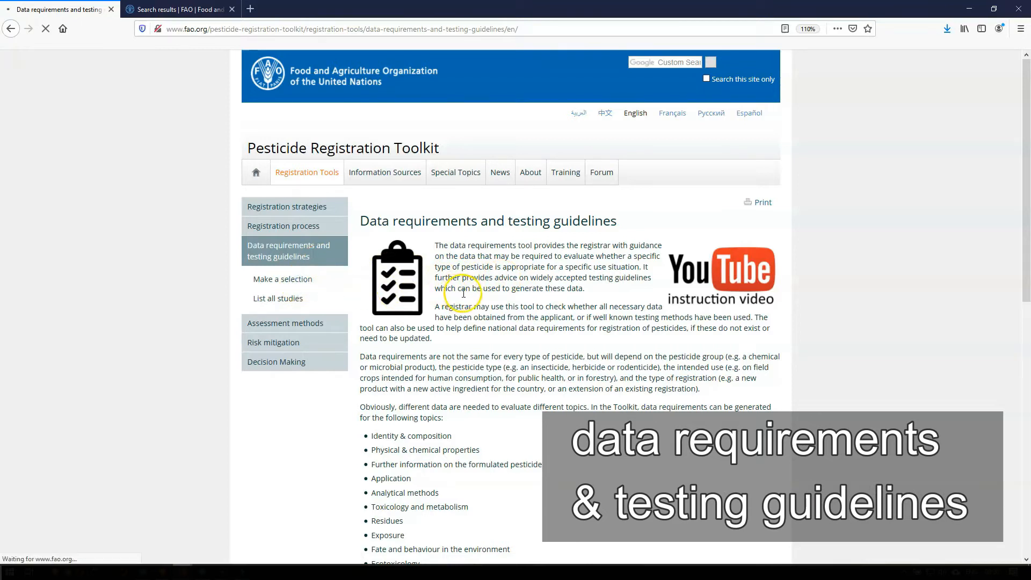
- View the data requirement selection tool, then the Assessment method selection form and its sub-category options
{"action": "left_click", "coordinate": [282, 279]}
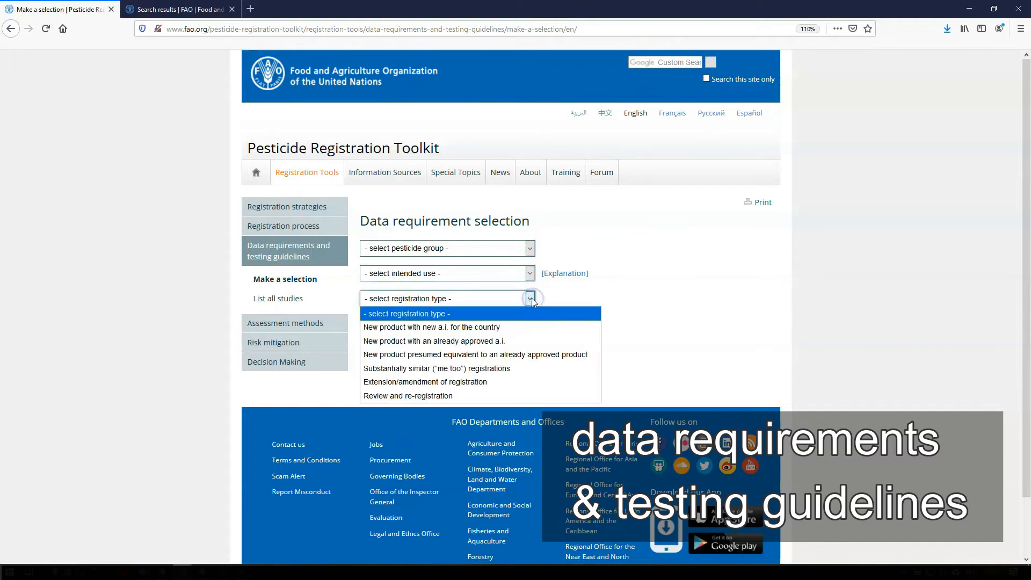
{"action": "left_click", "coordinate": [530, 324]}
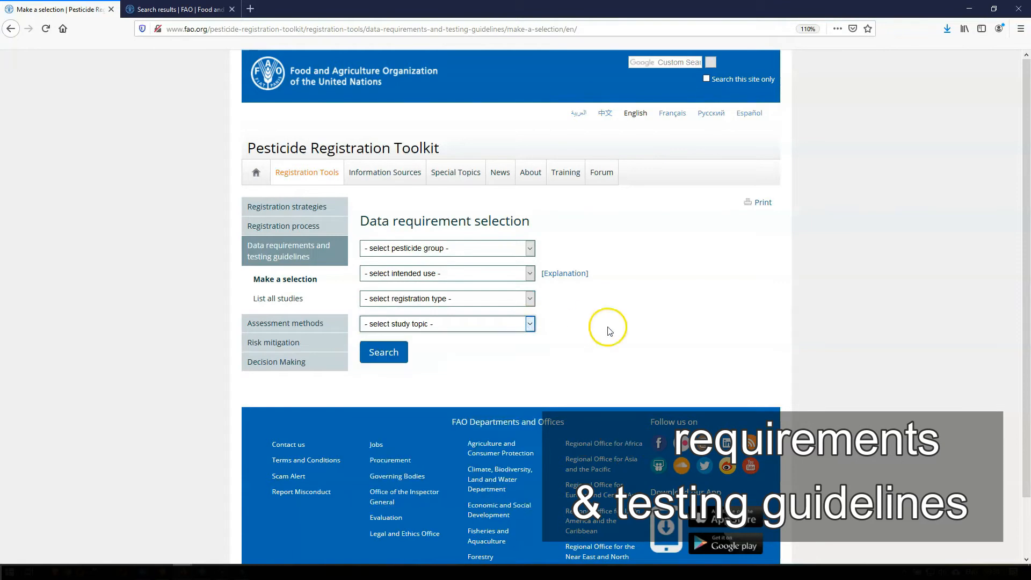
{"action": "mouse_move", "coordinate": [311, 326]}
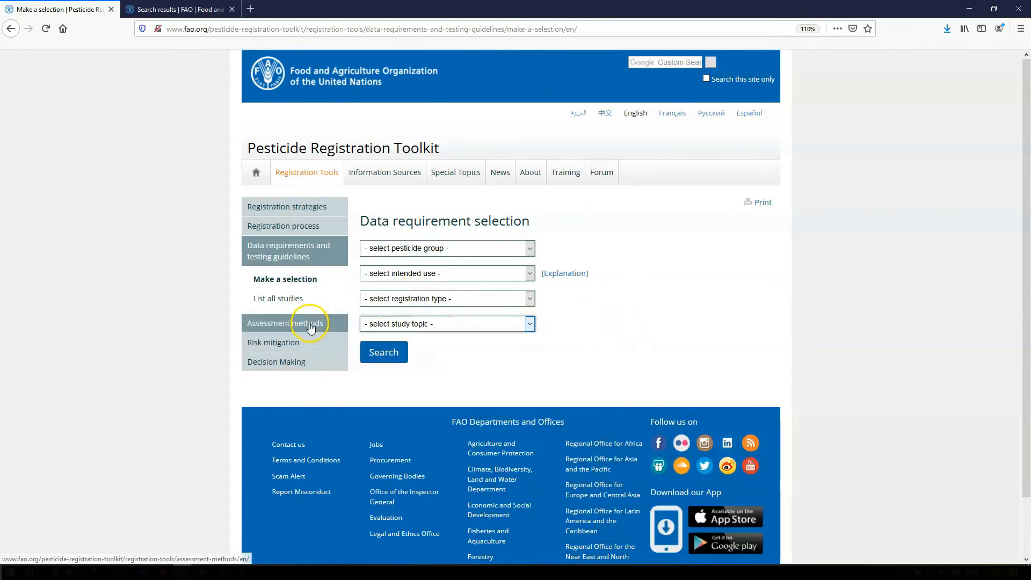
{"action": "left_click", "coordinate": [286, 323]}
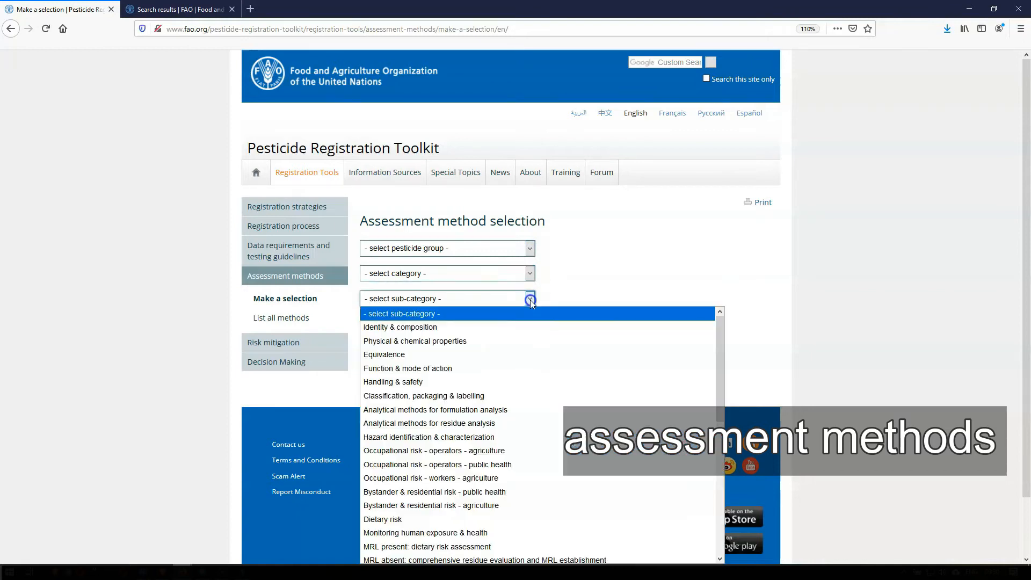
{"action": "left_click", "coordinate": [530, 298]}
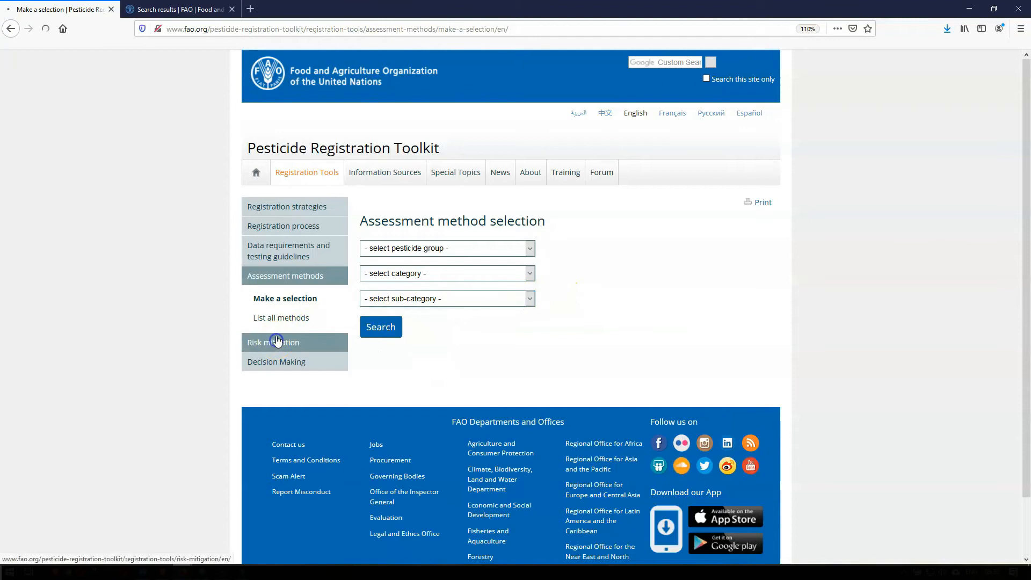
- Read through the Risk mitigation page and the Decision making framework, then go back to the Registration Tools overview
{"action": "left_click", "coordinate": [273, 342]}
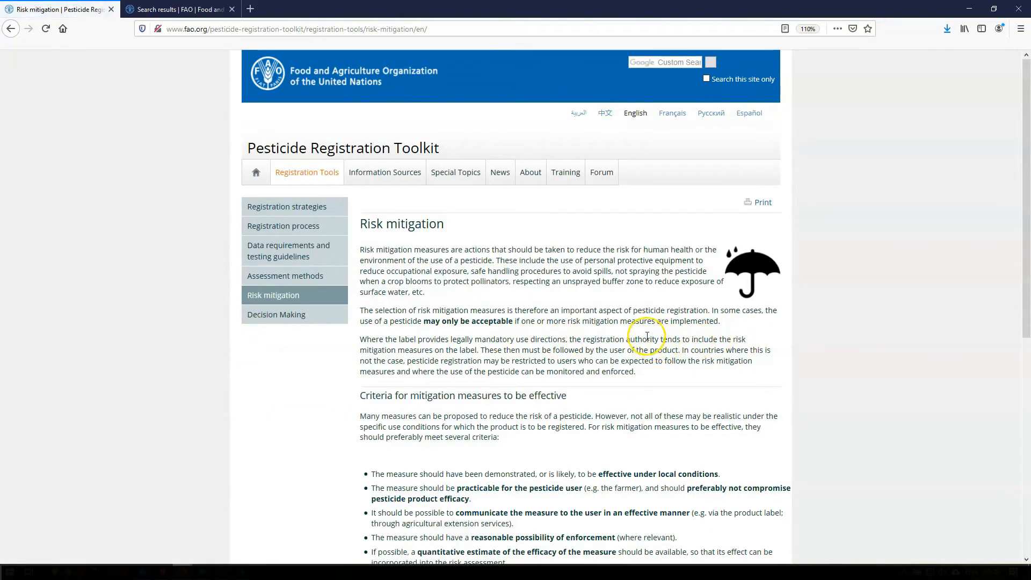
{"action": "scroll", "scroll_direction": "down", "scroll_amount": 3}
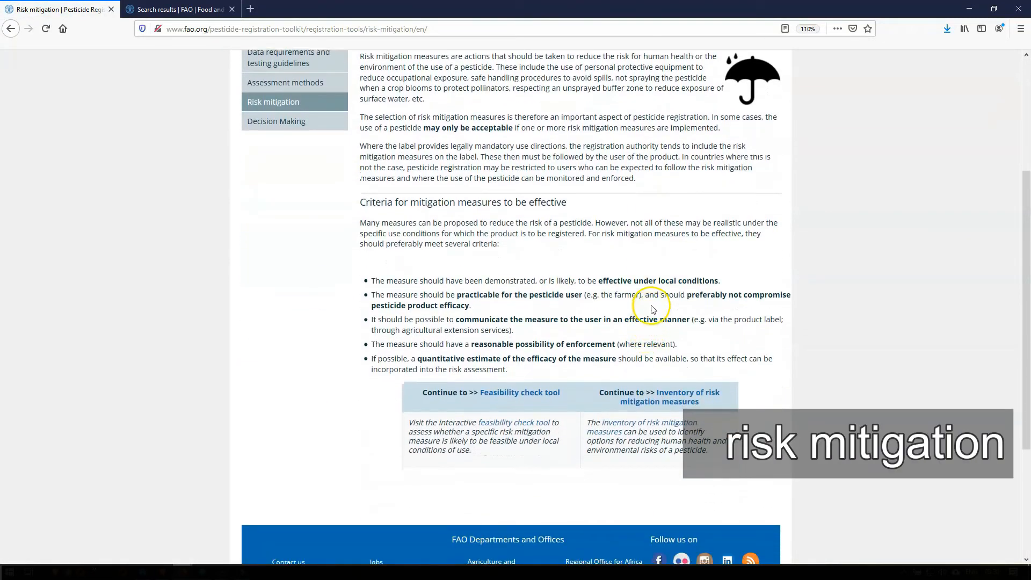
{"action": "mouse_move", "coordinate": [524, 319]}
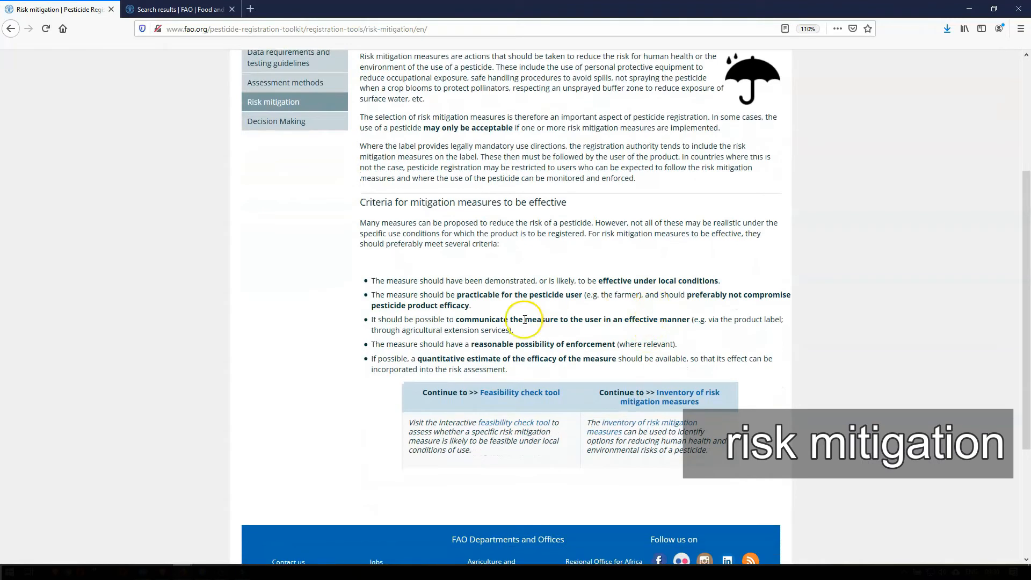
{"action": "mouse_move", "coordinate": [276, 121]}
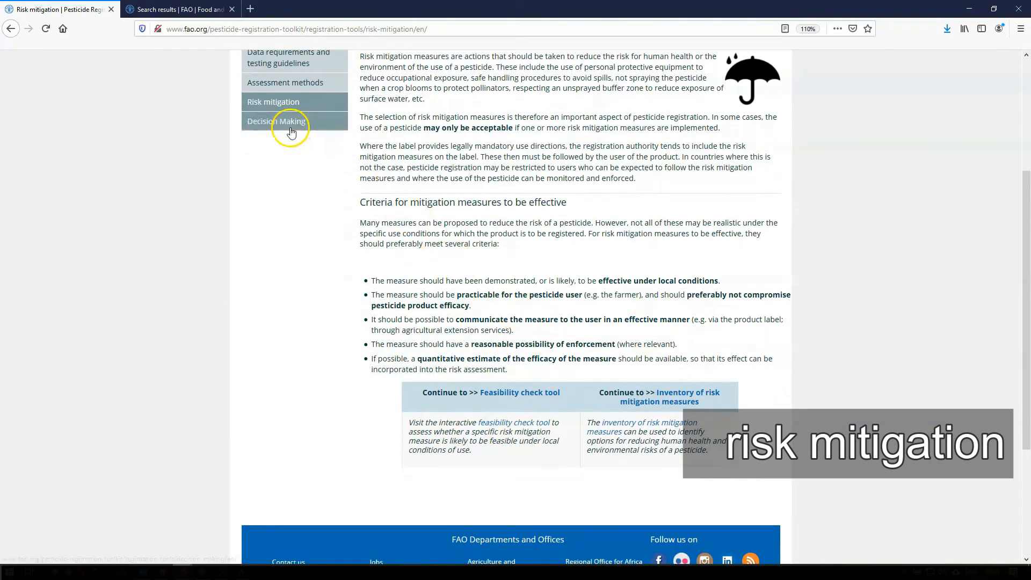
{"action": "left_click", "coordinate": [276, 122]}
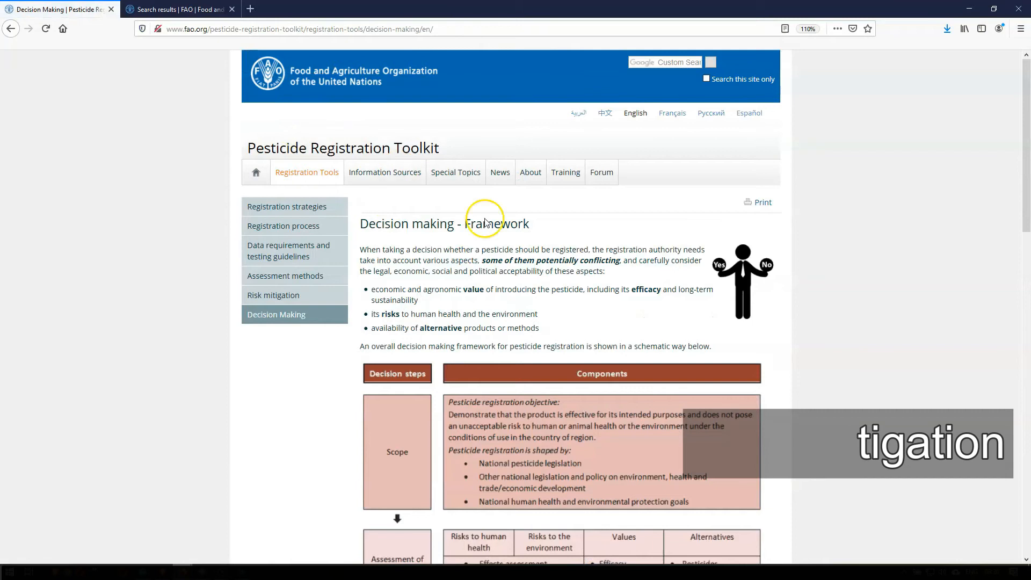
{"action": "scroll", "scroll_direction": "down", "scroll_amount": 3}
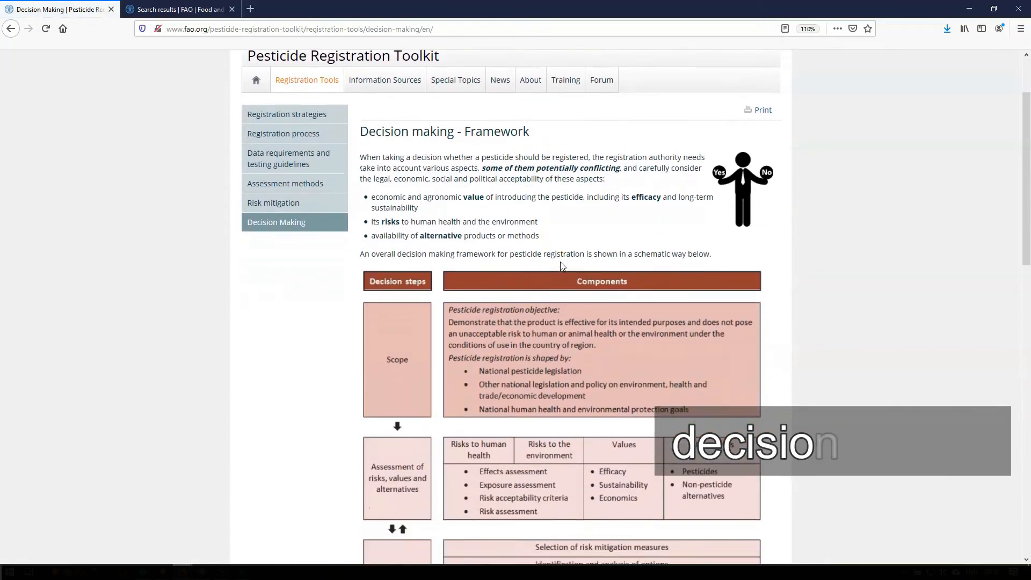
{"action": "scroll", "scroll_direction": "down", "scroll_amount": 3}
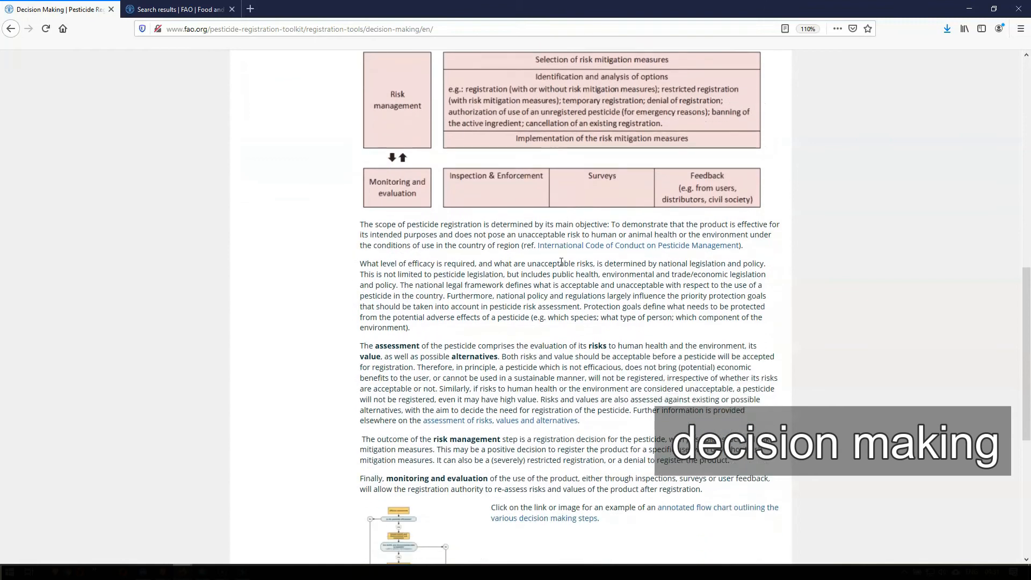
{"action": "scroll", "scroll_direction": "up", "scroll_amount": 3}
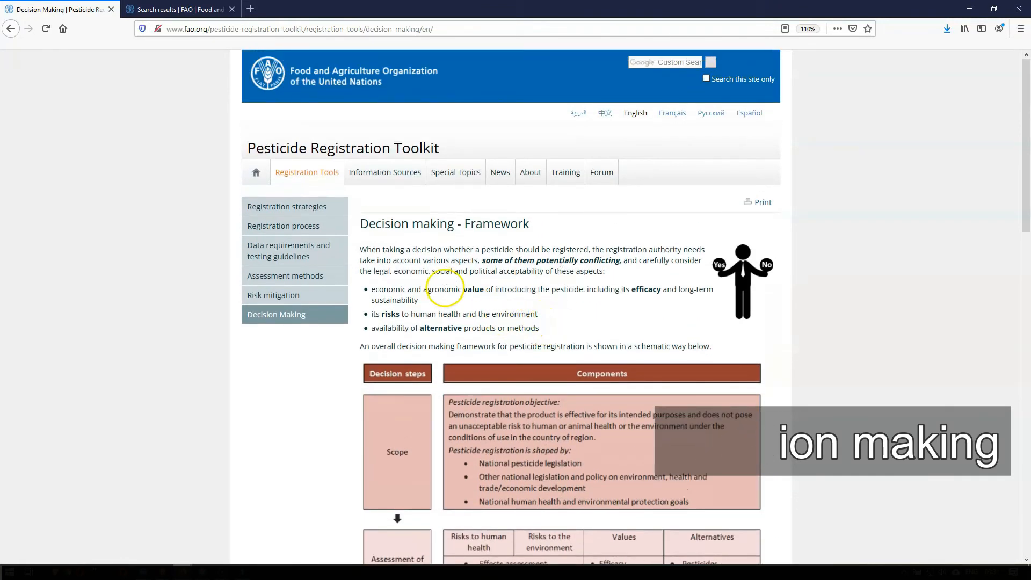
{"action": "left_click", "coordinate": [306, 172]}
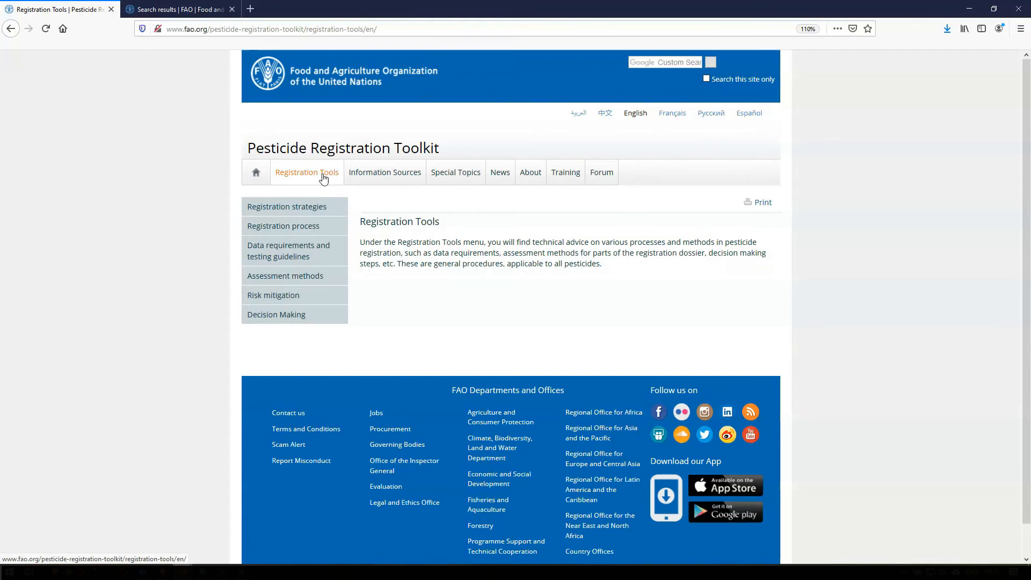
- Enter Information Sources and view the Address book registrar contacts and the Other contacts page
{"action": "left_click", "coordinate": [385, 172]}
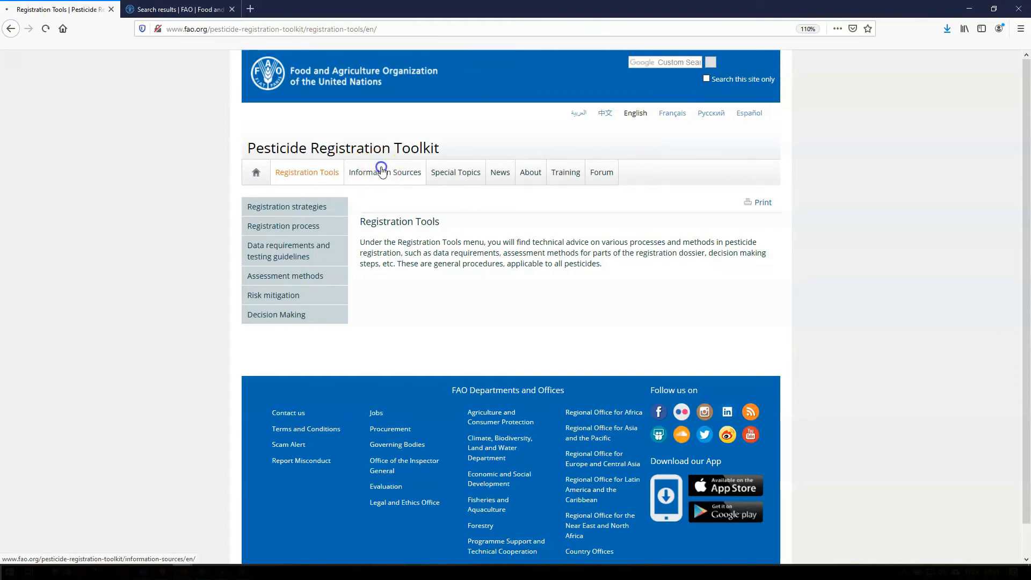
{"action": "left_click", "coordinate": [385, 172]}
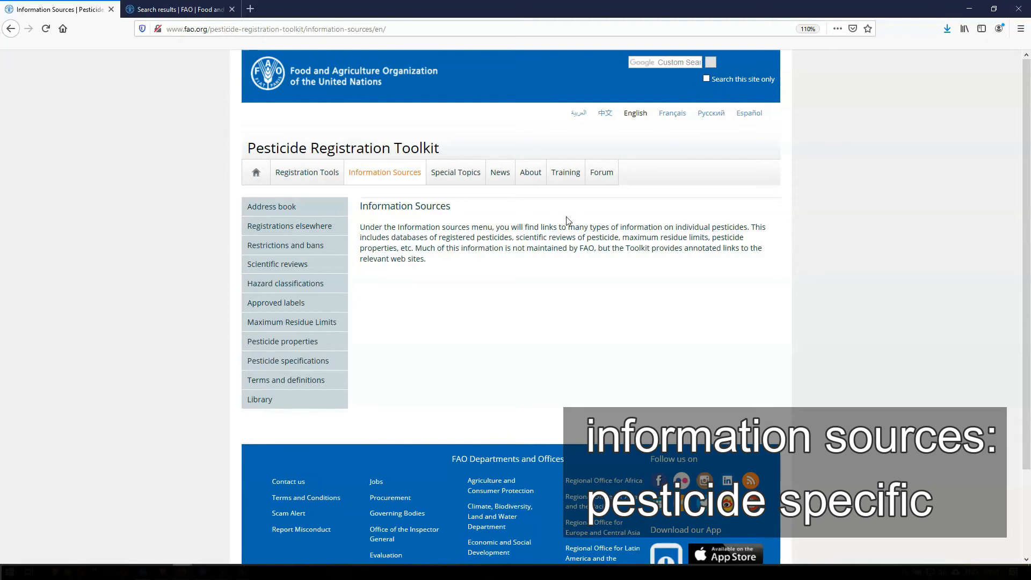
{"action": "mouse_move", "coordinate": [270, 207]}
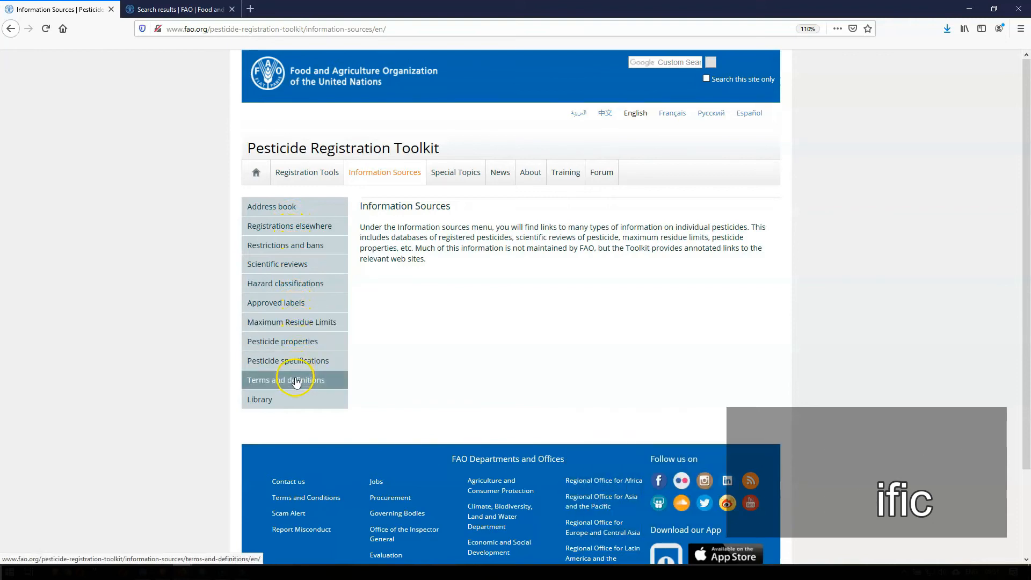
{"action": "mouse_move", "coordinate": [546, 388]}
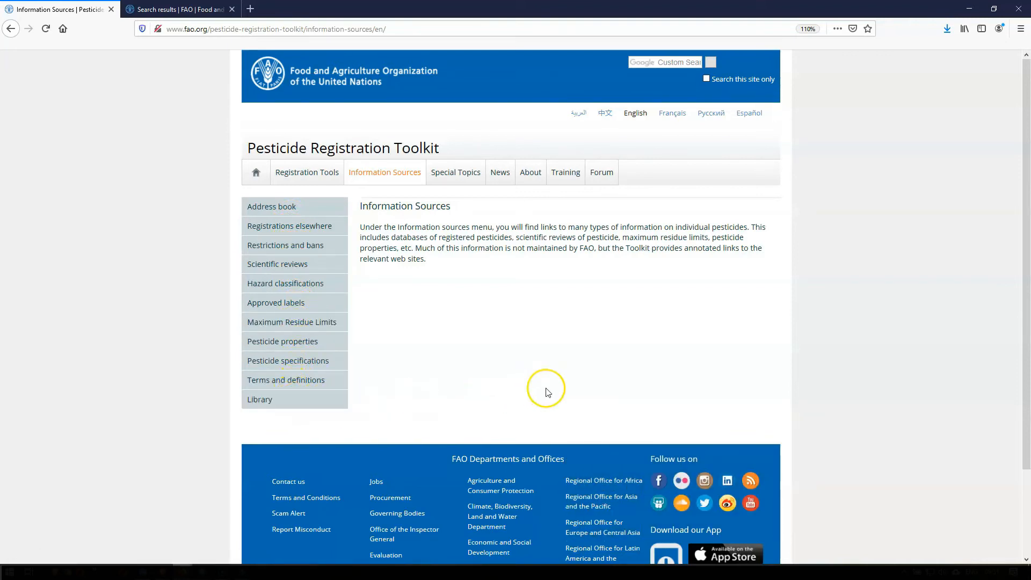
{"action": "mouse_move", "coordinate": [270, 206]}
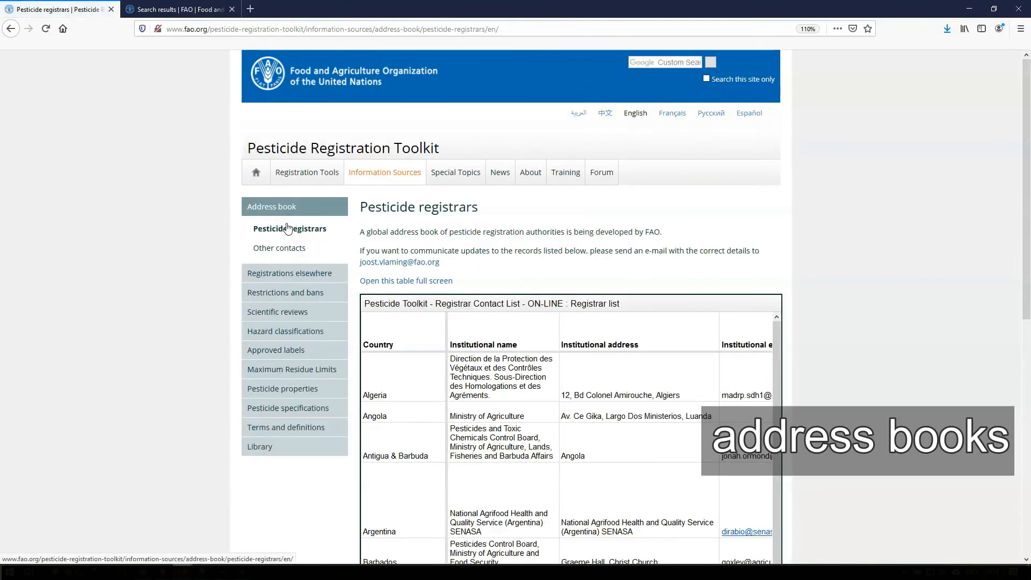
{"action": "scroll", "scroll_direction": "down", "scroll_amount": 3}
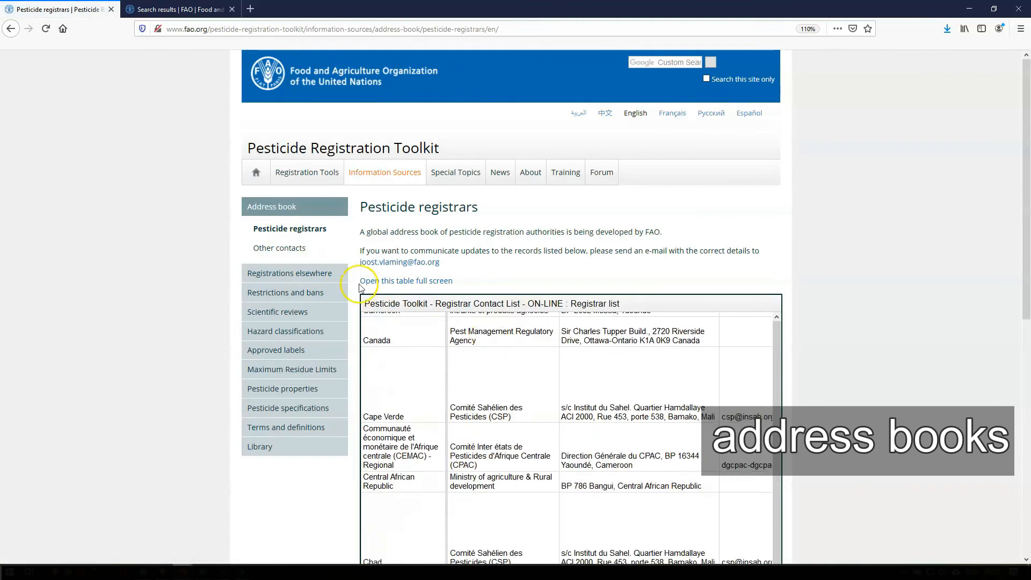
{"action": "left_click", "coordinate": [280, 248]}
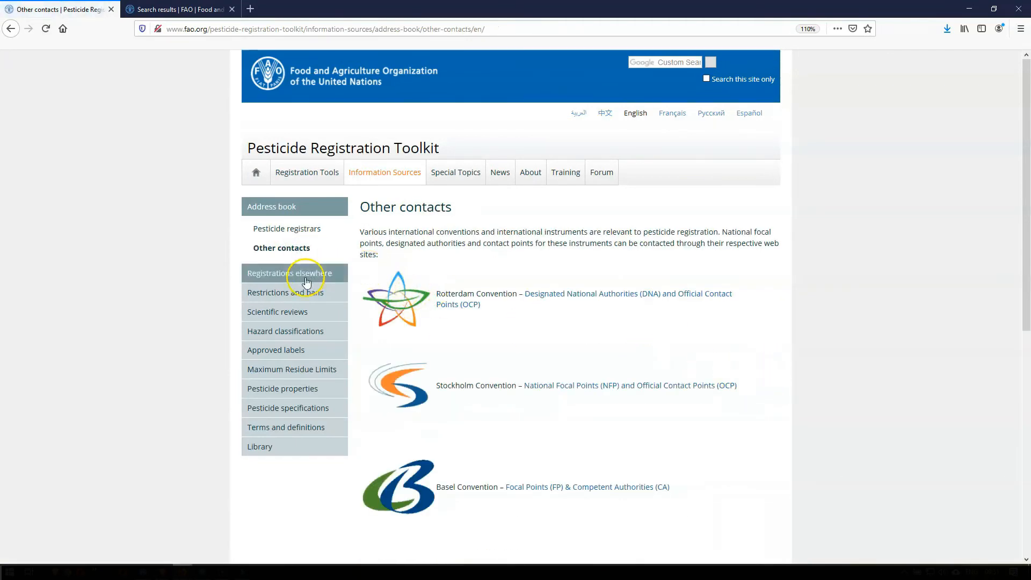
- View the Registrations elsewhere listing, then read the Restrictions and bans page
{"action": "left_click", "coordinate": [288, 273]}
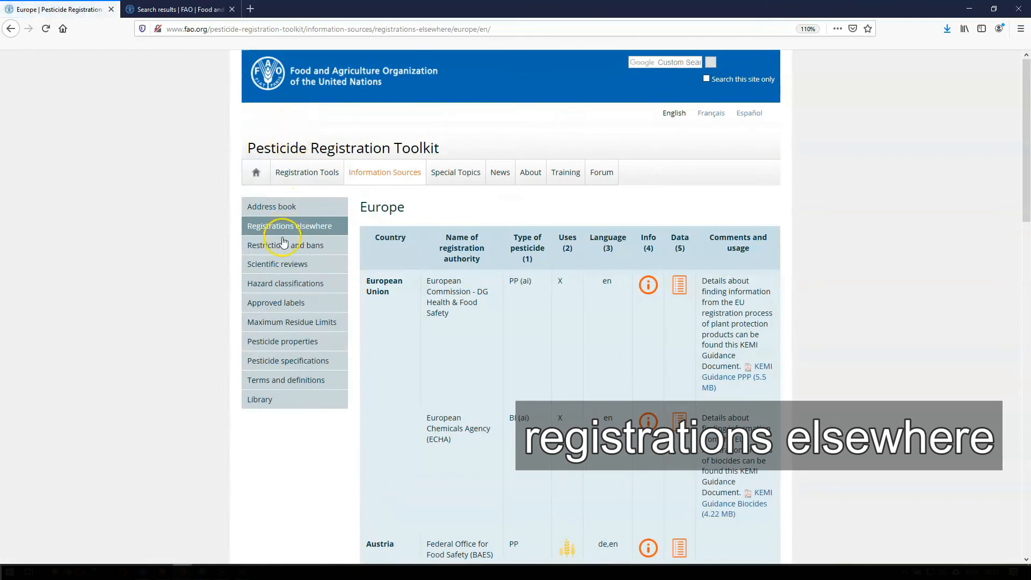
{"action": "left_click", "coordinate": [285, 245]}
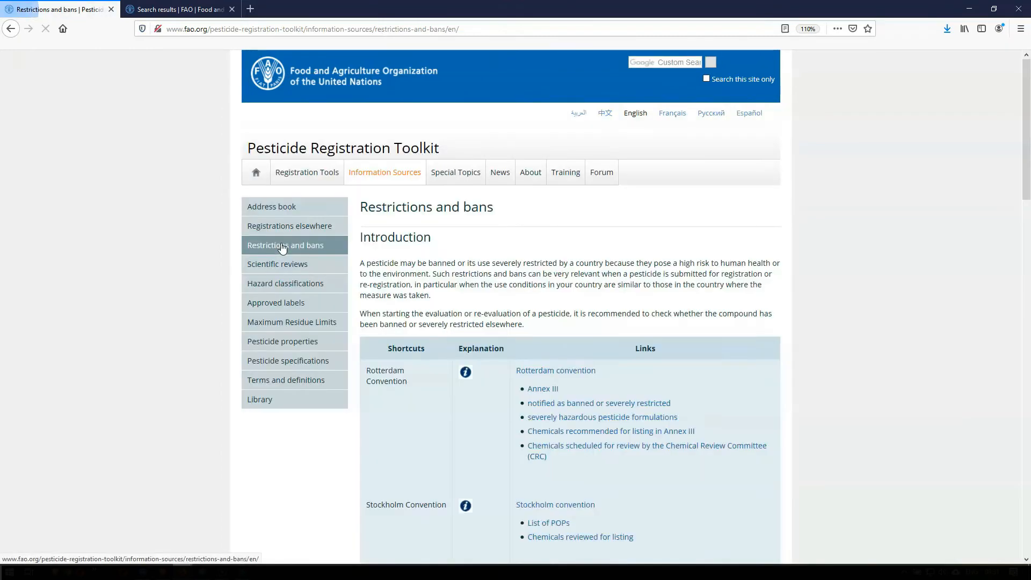
{"action": "scroll", "scroll_direction": "down", "scroll_amount": 3}
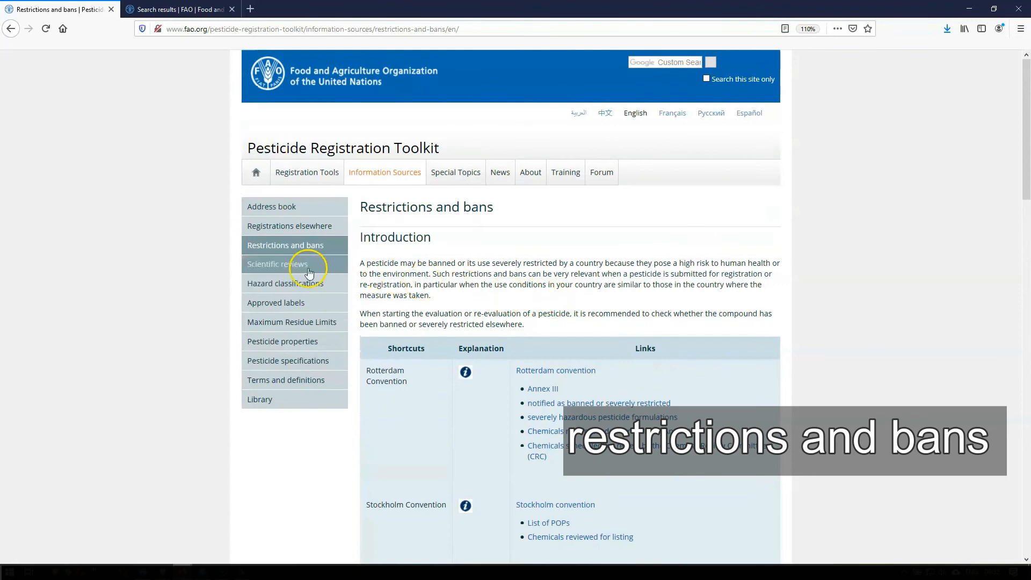
- Read through the Scientific reviews page in Information Sources
{"action": "left_click", "coordinate": [277, 264]}
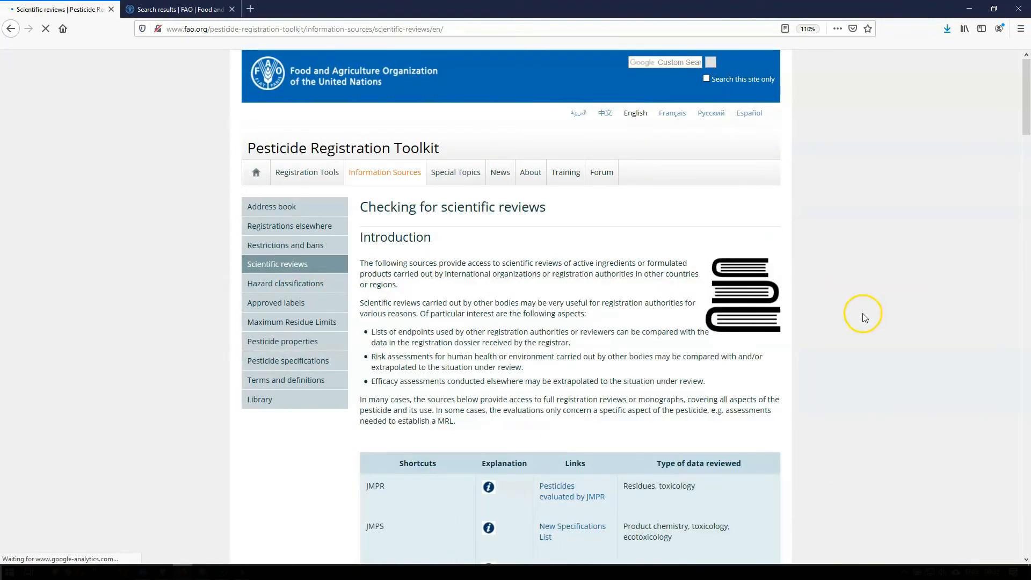
{"action": "scroll", "scroll_direction": "down", "scroll_amount": 3}
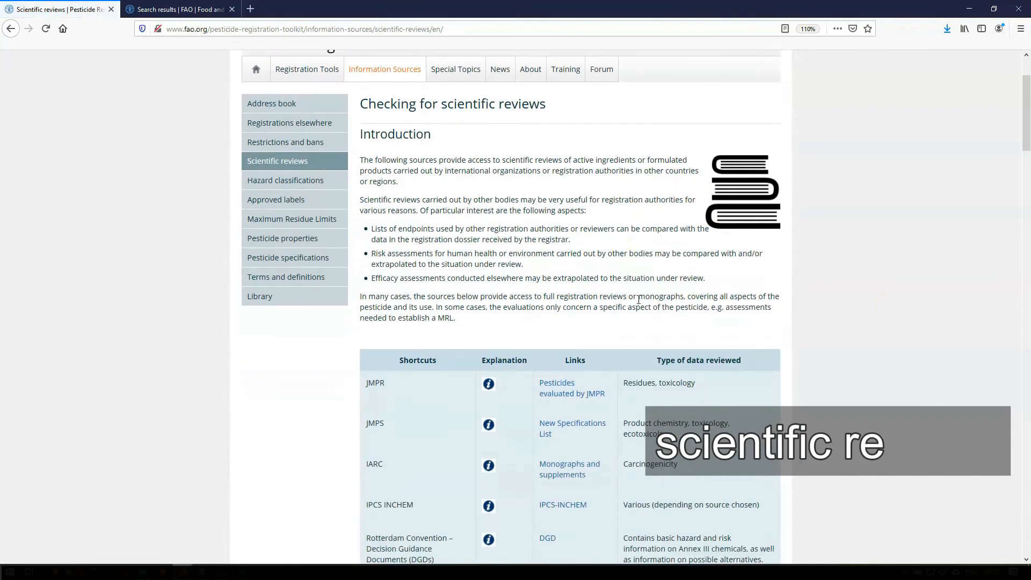
{"action": "scroll", "scroll_direction": "down", "scroll_amount": 3}
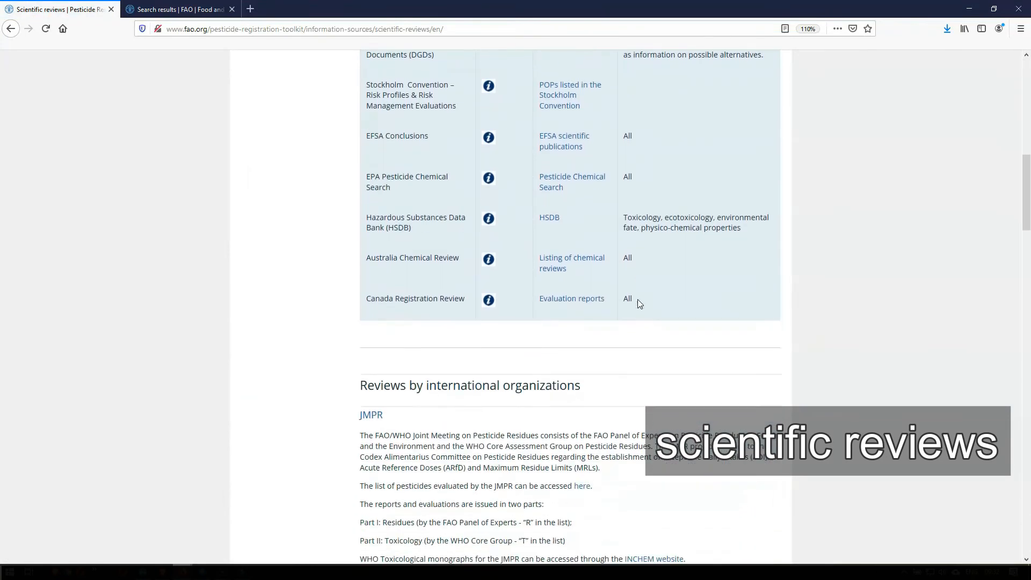
{"action": "scroll", "scroll_direction": "down", "scroll_amount": 3}
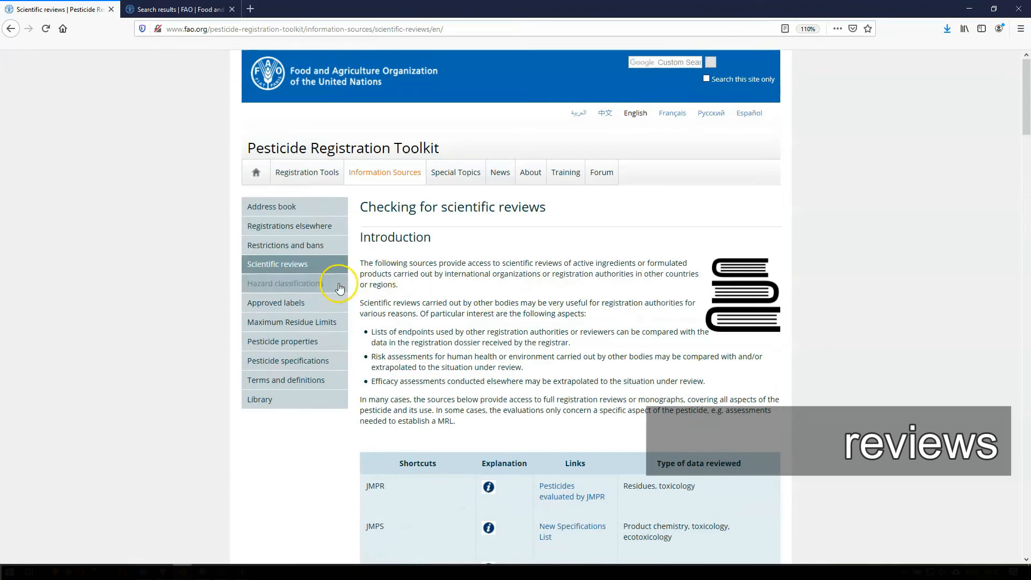
- Read through the Hazard classifications page
{"action": "left_click", "coordinate": [285, 282]}
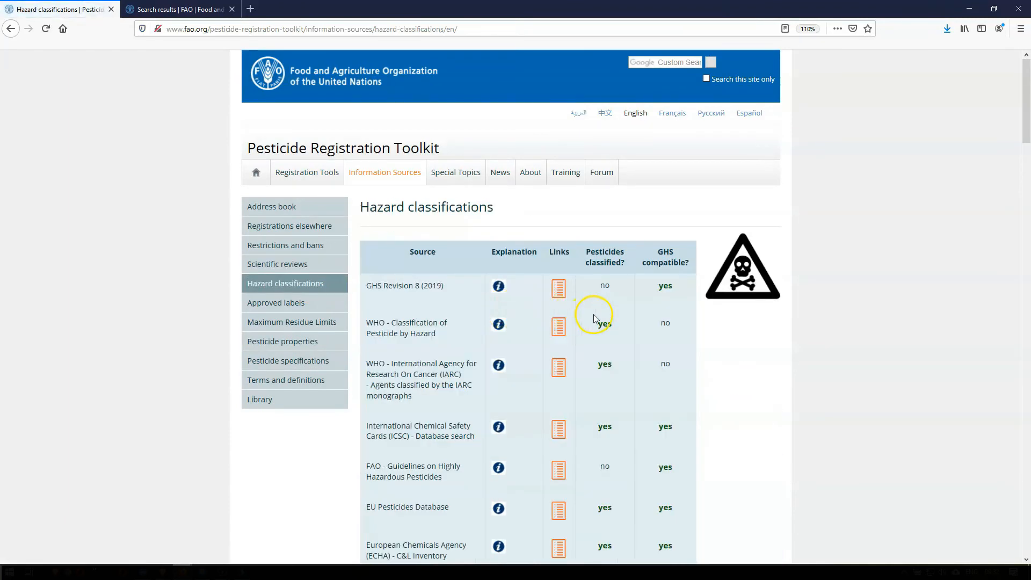
{"action": "scroll", "scroll_direction": "down", "scroll_amount": 3}
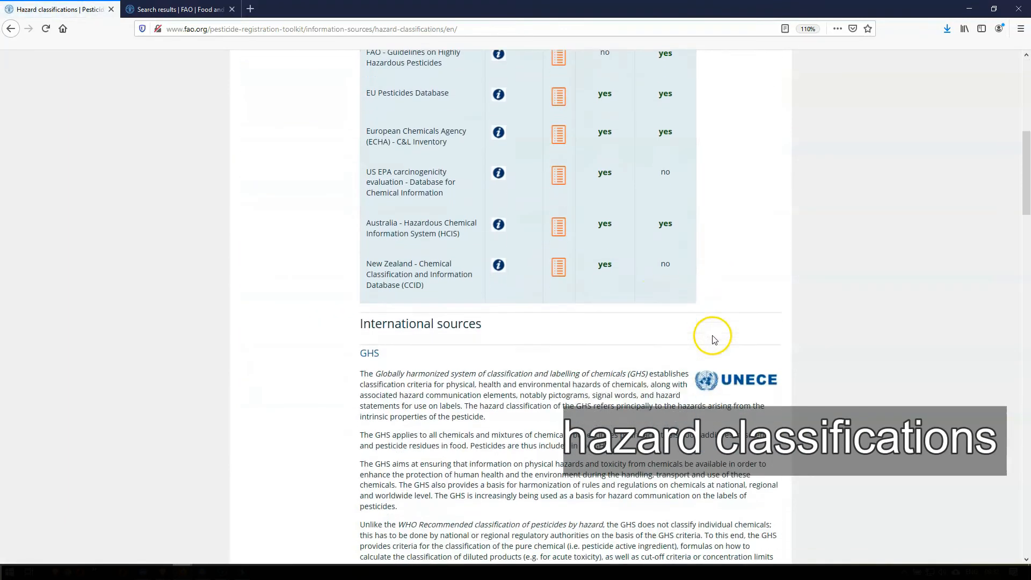
{"action": "scroll", "scroll_direction": "down", "scroll_amount": 3}
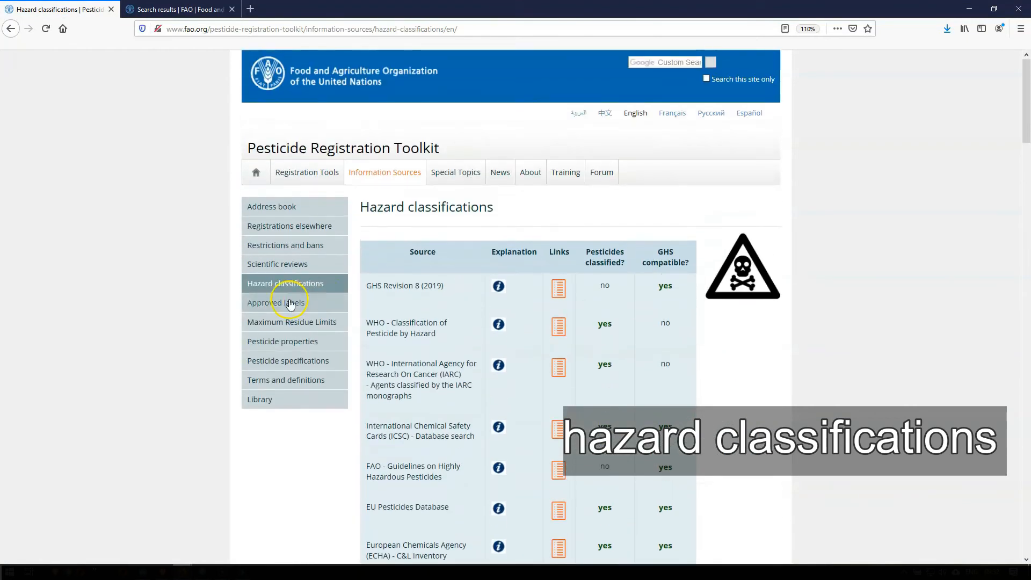
- View the Approved labels country table and move on to Maximum Residue Limits
{"action": "left_click", "coordinate": [276, 303]}
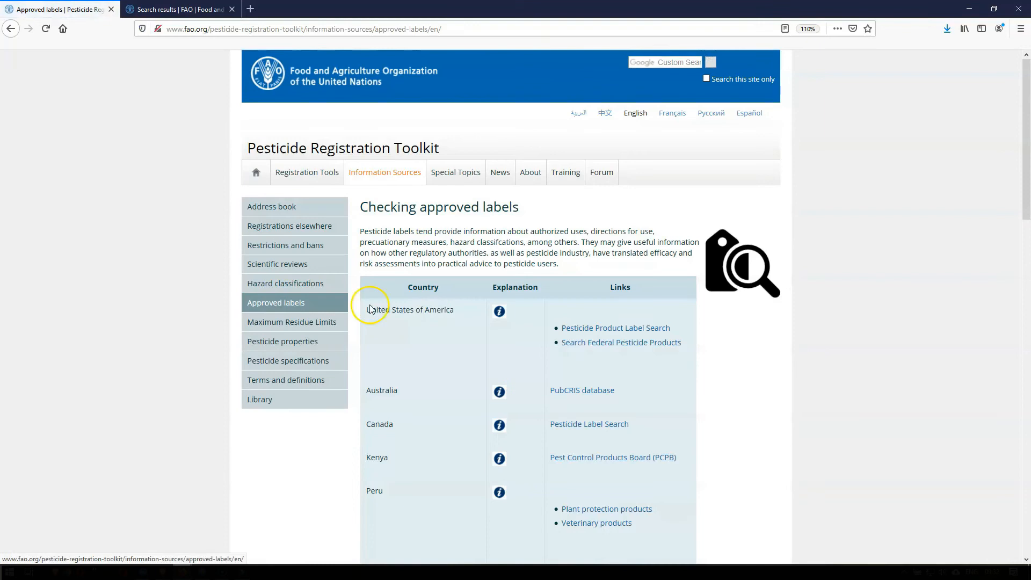
{"action": "scroll", "scroll_direction": "down", "scroll_amount": 3}
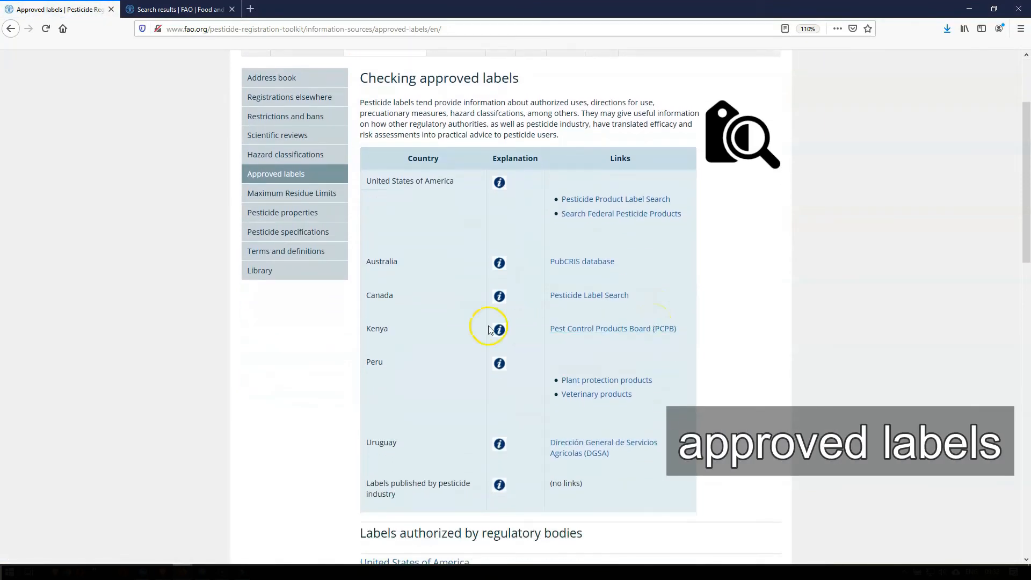
{"action": "left_click", "coordinate": [291, 192]}
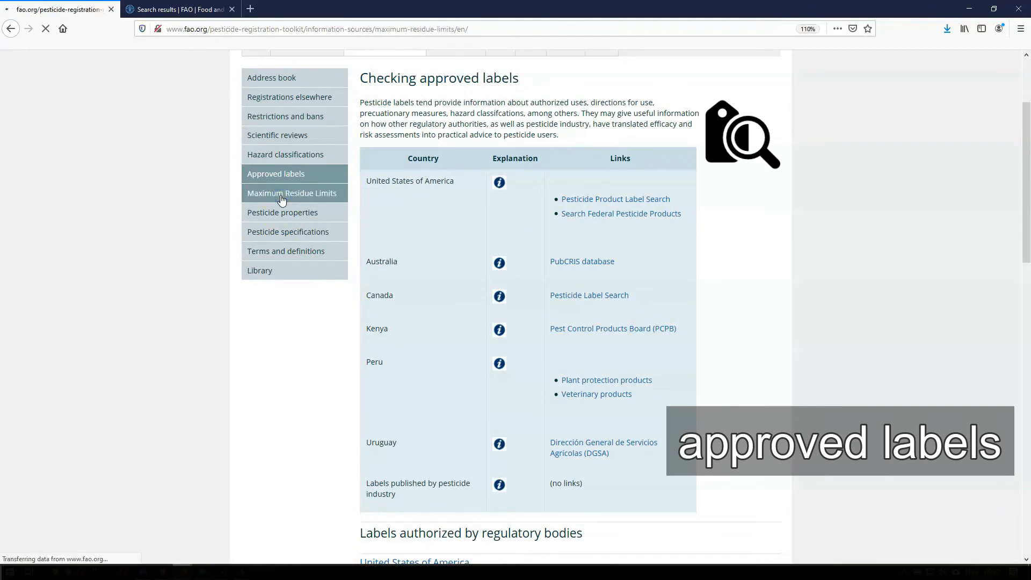
- Read the Maximum Residue Limits page, then the Pesticide properties databases page
{"action": "left_click", "coordinate": [291, 193]}
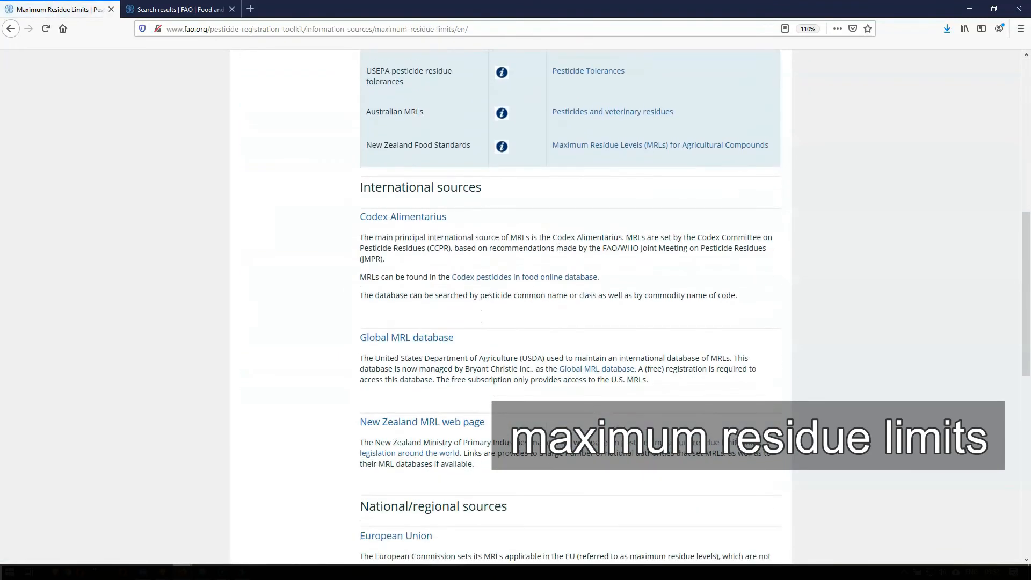
{"action": "scroll", "scroll_direction": "down", "scroll_amount": 3}
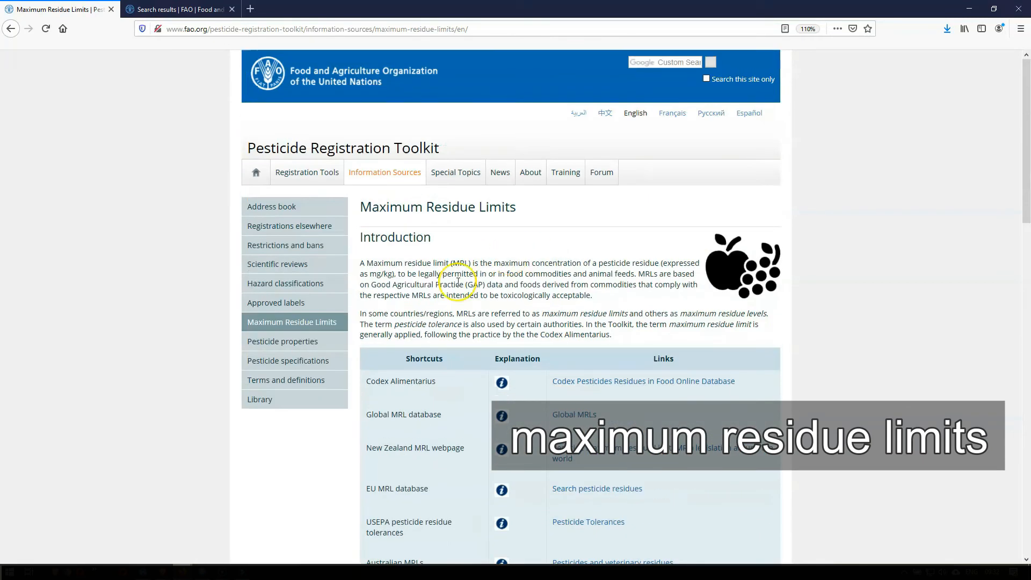
{"action": "left_click", "coordinate": [283, 341]}
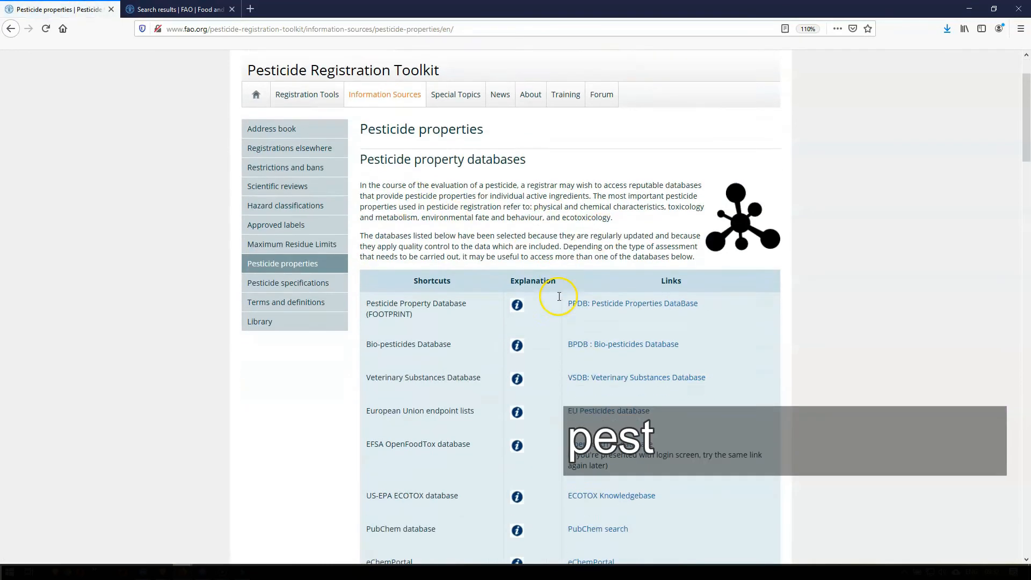
{"action": "scroll", "scroll_direction": "down", "scroll_amount": 3}
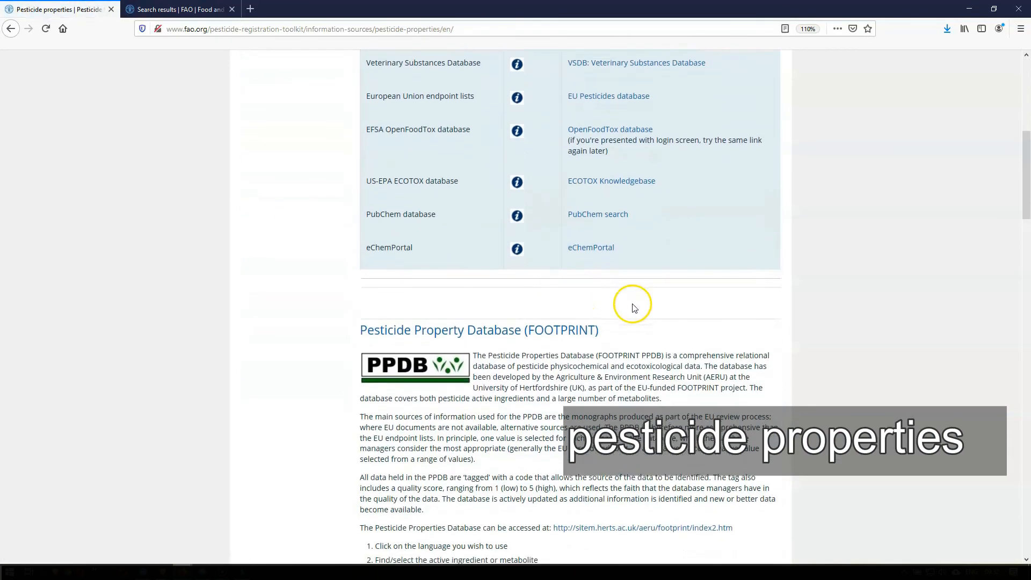
{"action": "scroll", "scroll_direction": "down", "scroll_amount": 3}
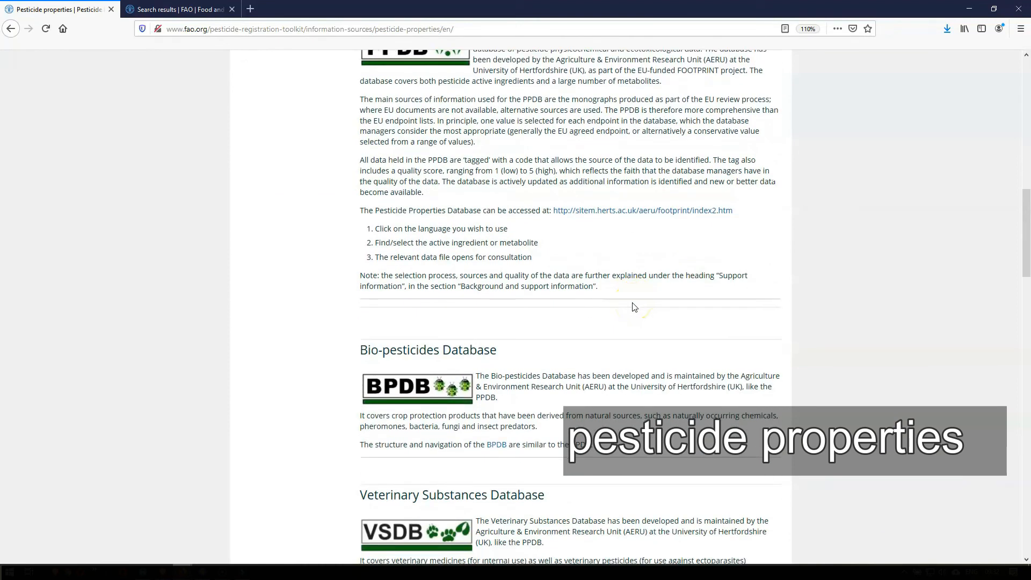
{"action": "scroll", "scroll_direction": "down", "scroll_amount": 3}
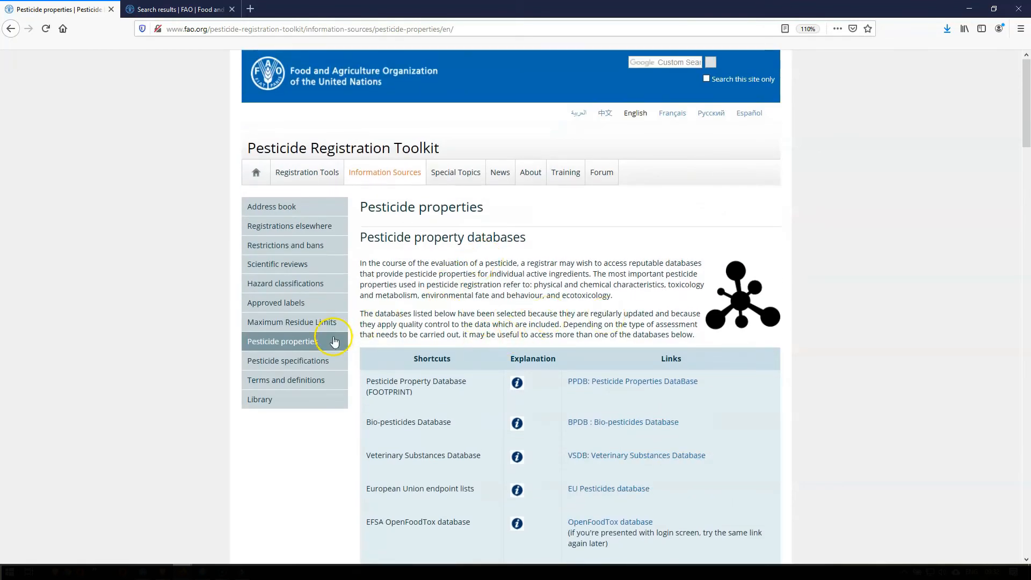
- Read through the Pesticide Specifications page
{"action": "left_click", "coordinate": [288, 361]}
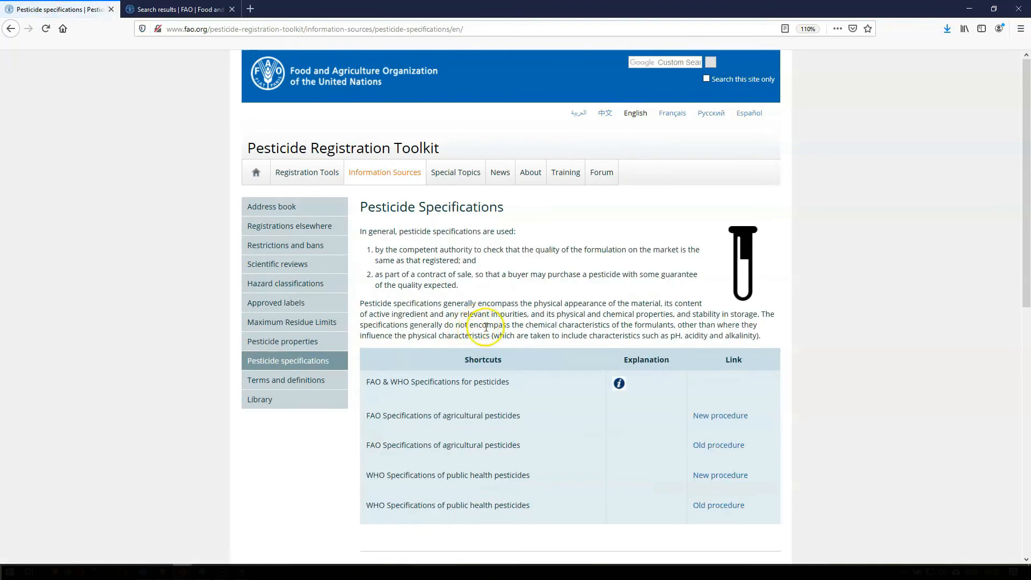
{"action": "scroll", "scroll_direction": "down", "scroll_amount": 3}
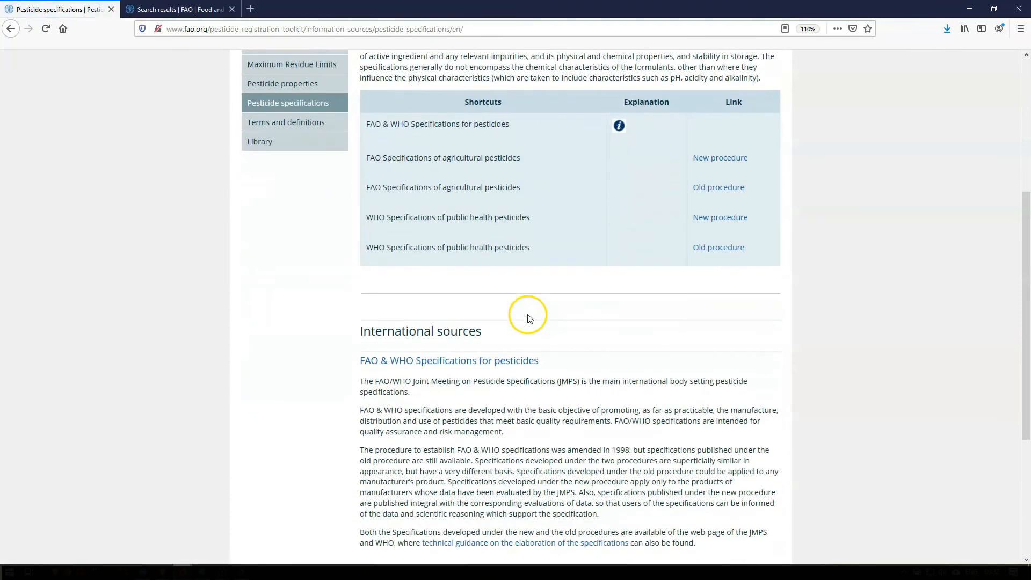
{"action": "scroll", "scroll_direction": "down", "scroll_amount": 3}
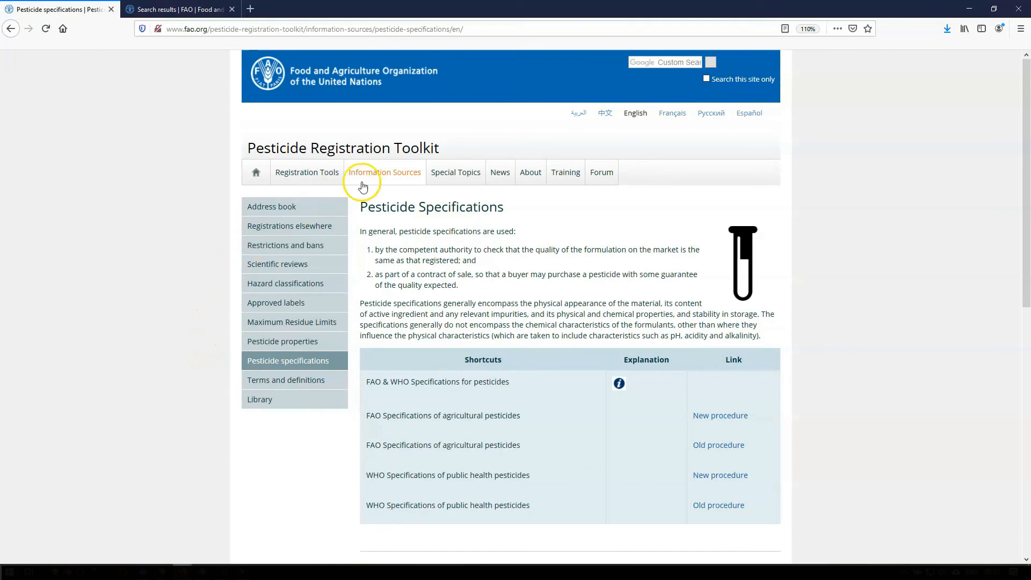
- From Information Sources, show the Terms and definitions glossary entries starting with D
{"action": "left_click", "coordinate": [384, 171]}
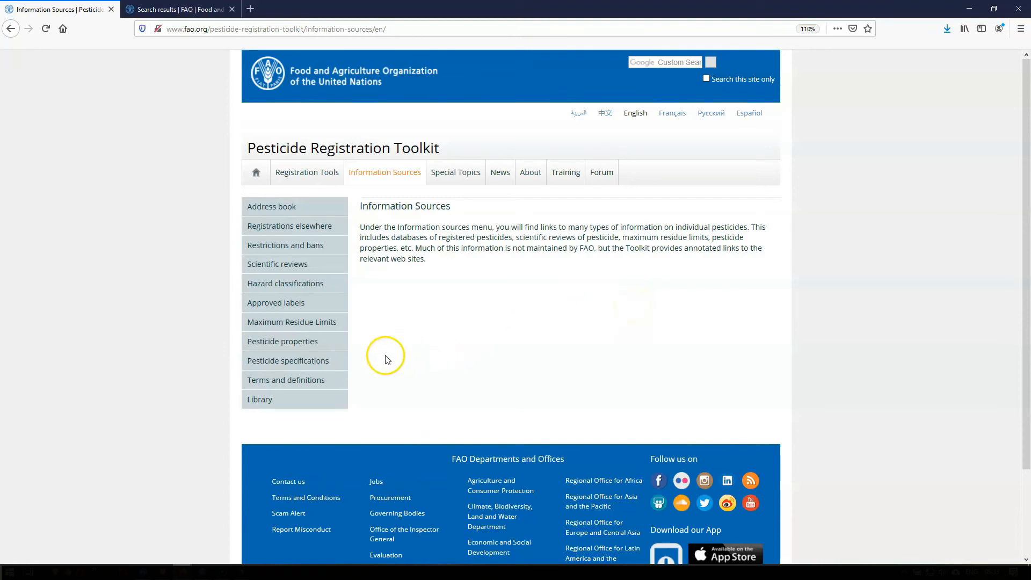
{"action": "left_click", "coordinate": [286, 380]}
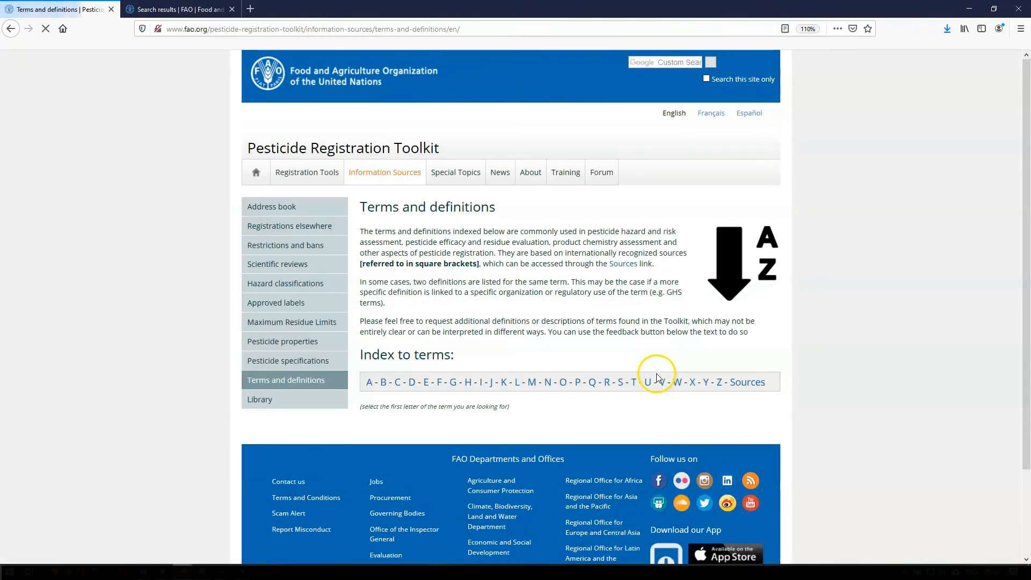
{"action": "left_click", "coordinate": [412, 382]}
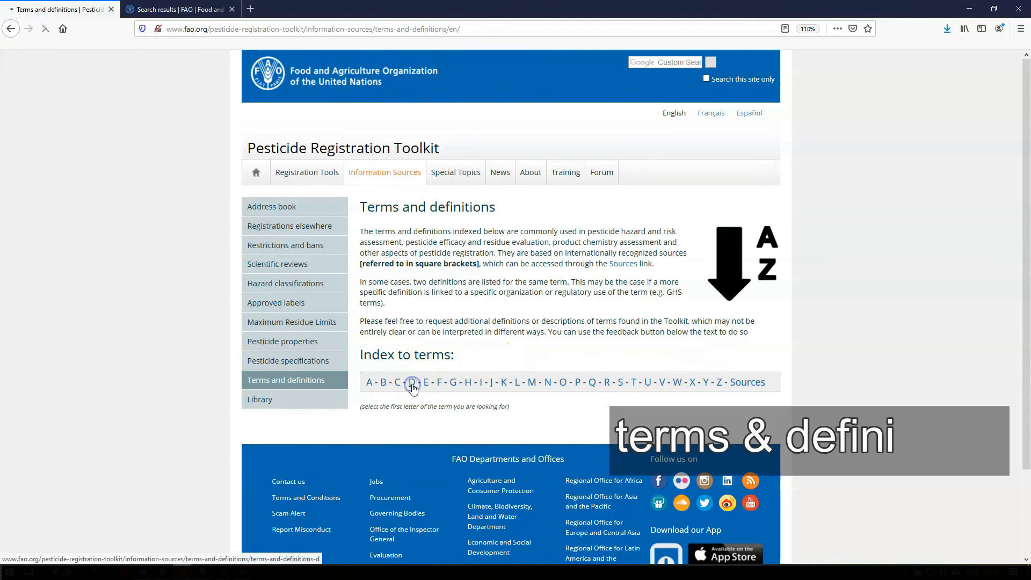
{"action": "left_click", "coordinate": [412, 383]}
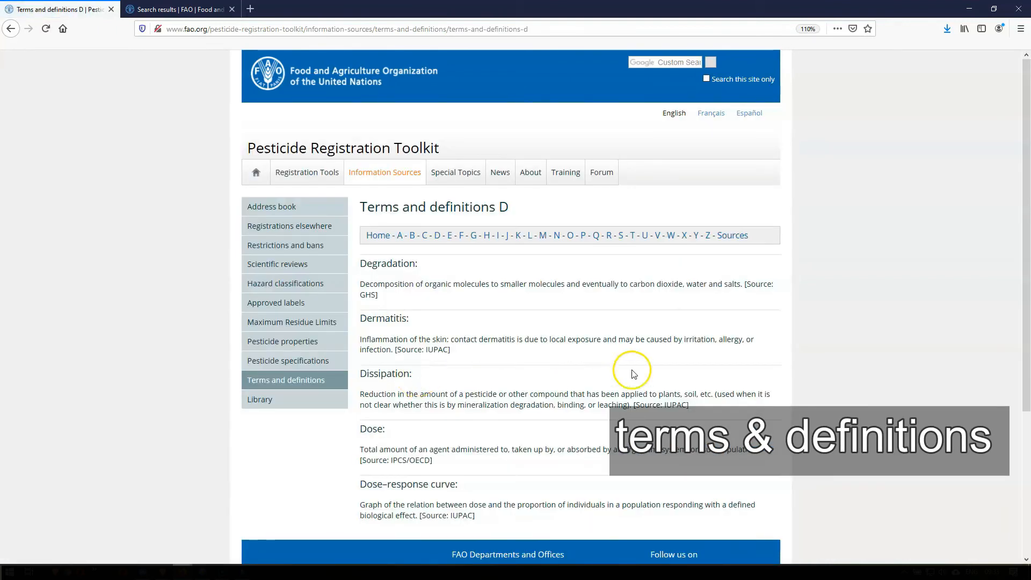
- View the Library of toolkit documents and webinars
{"action": "left_click", "coordinate": [259, 400]}
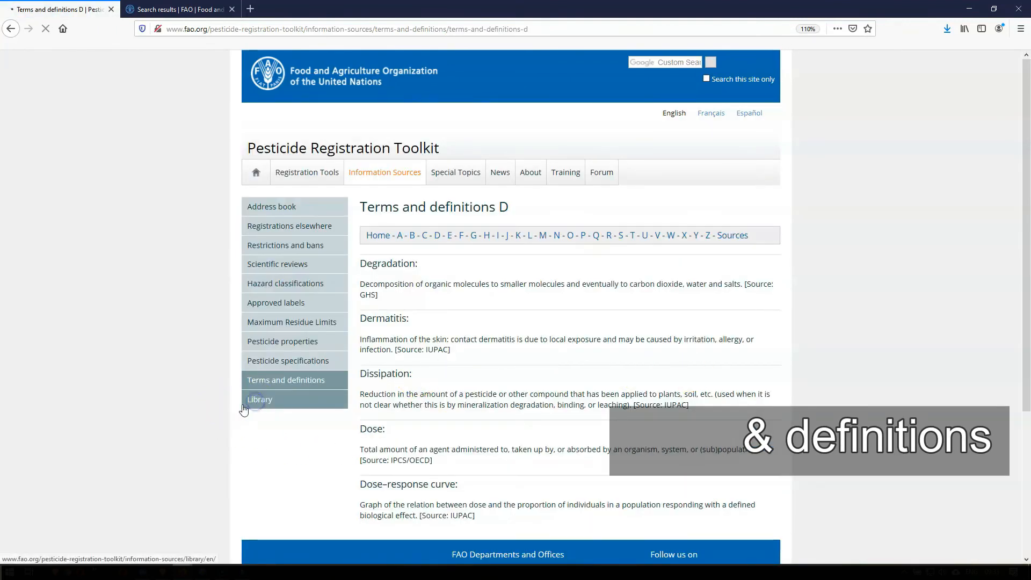
{"action": "left_click", "coordinate": [259, 399]}
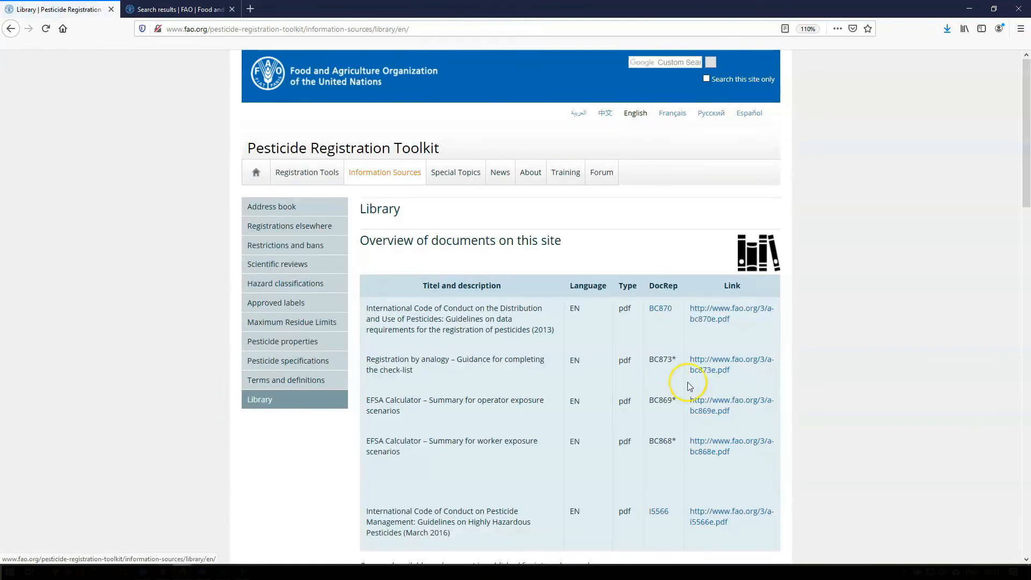
{"action": "scroll", "scroll_direction": "down", "scroll_amount": 3}
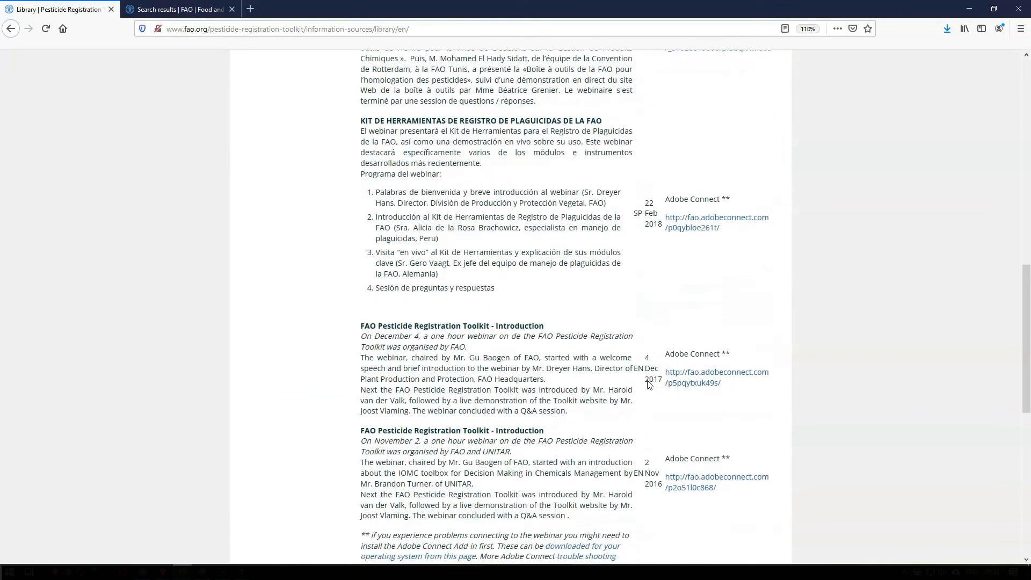
{"action": "scroll", "scroll_direction": "up", "scroll_amount": 3}
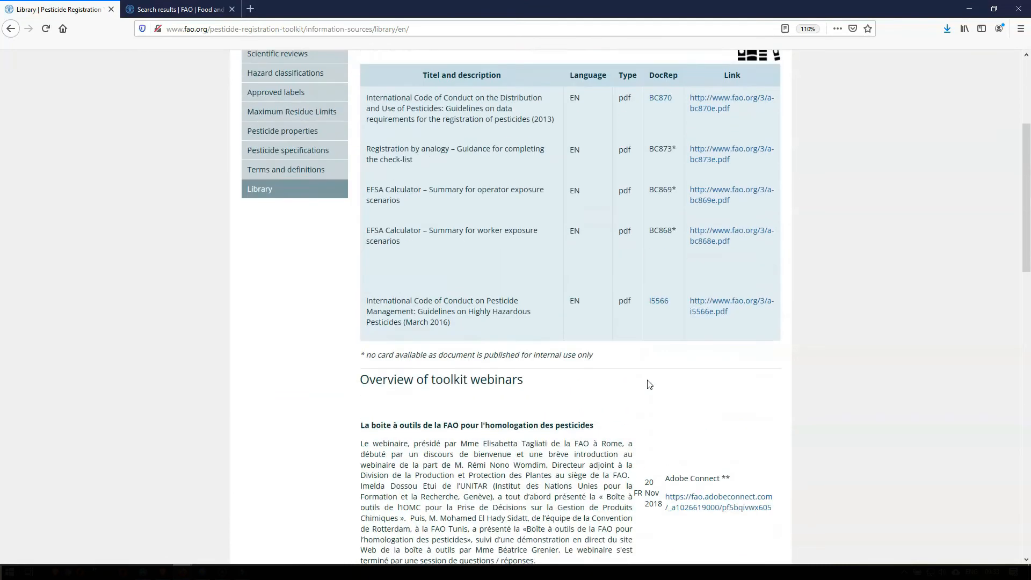
- Enter Special Topics and read the Highly Hazardous Pesticides introduction down to Public Health Pesticides
{"action": "left_click", "coordinate": [455, 172]}
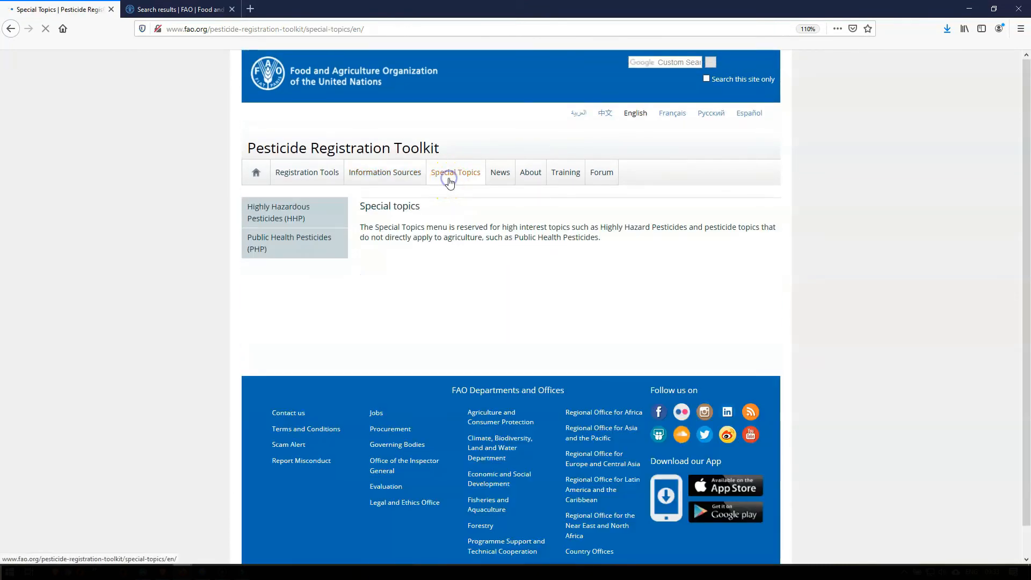
{"action": "left_click", "coordinate": [455, 172]}
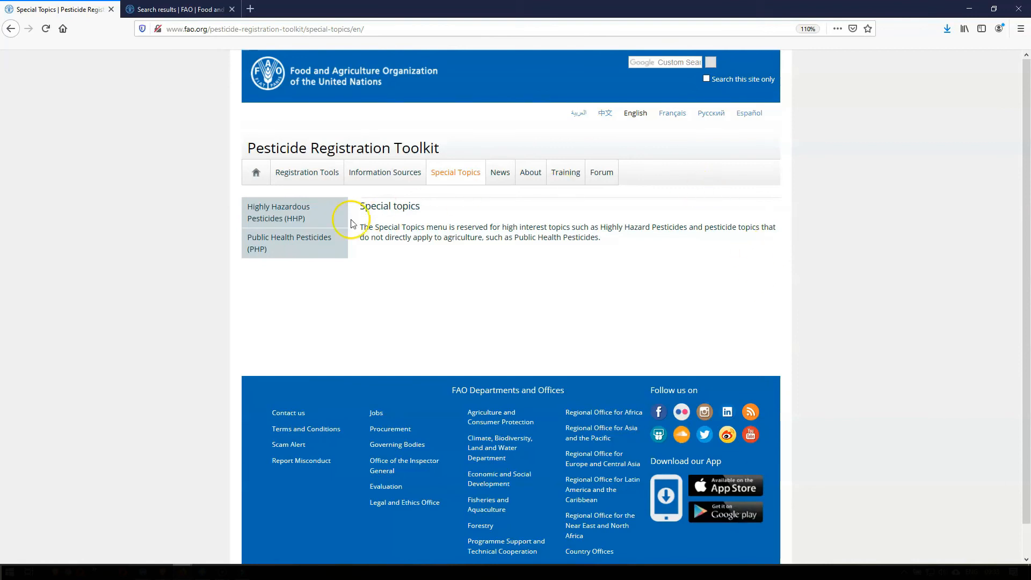
{"action": "left_click", "coordinate": [278, 211]}
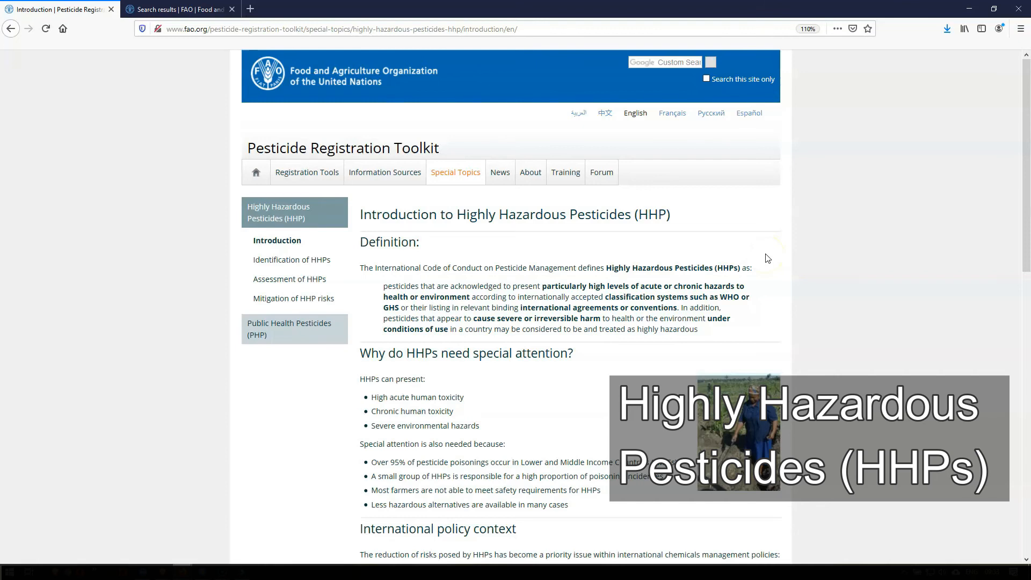
{"action": "scroll", "scroll_direction": "down", "scroll_amount": 3}
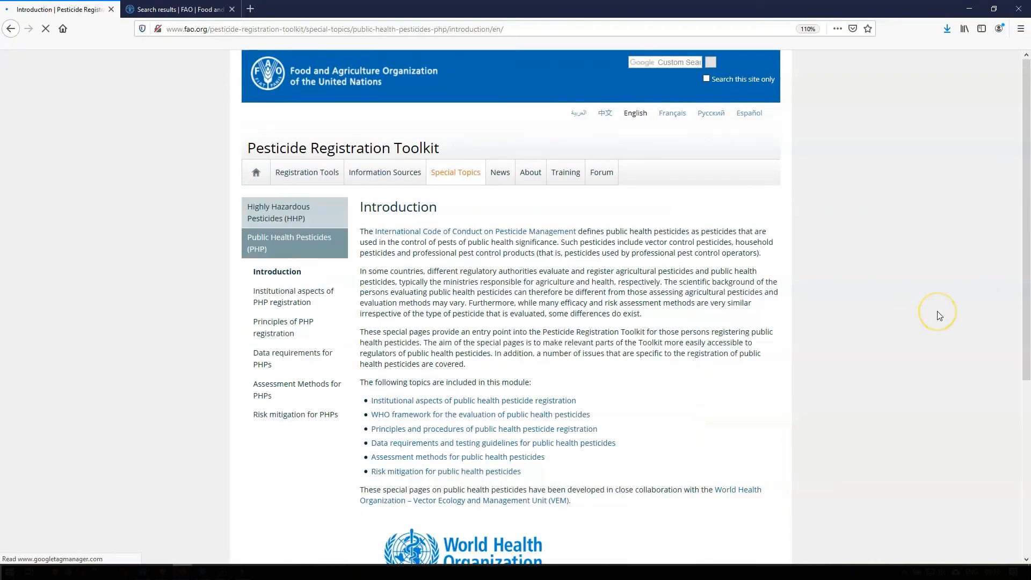
{"action": "scroll", "scroll_direction": "down", "scroll_amount": 3}
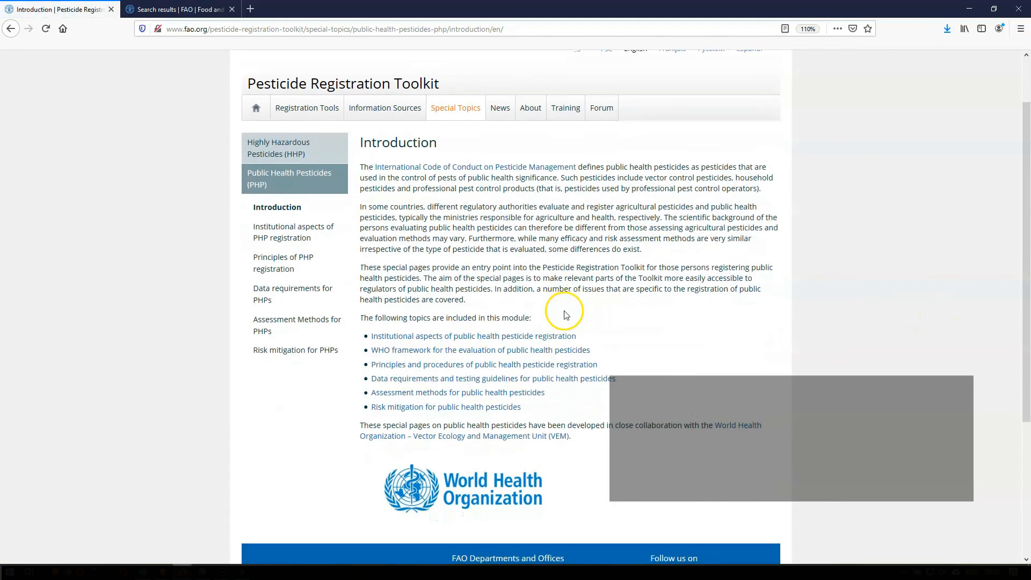